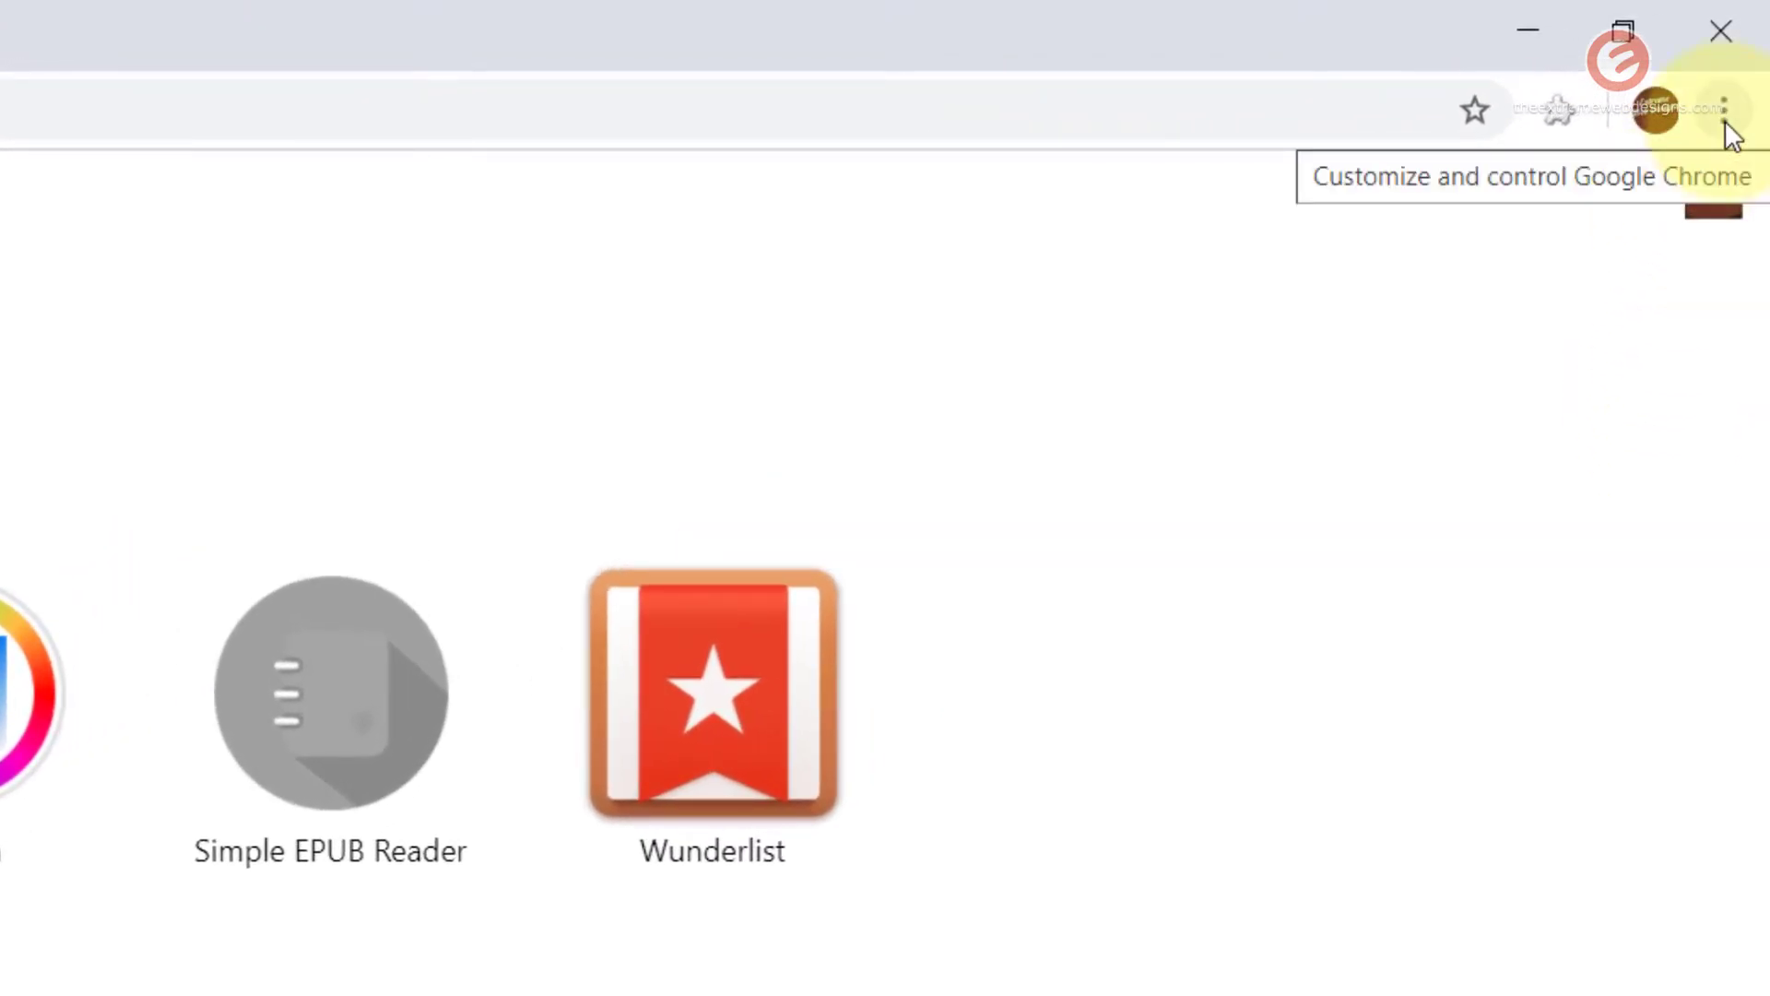
Reach Chrome's Settings page from the three-dot menu.
left_click(1726, 109)
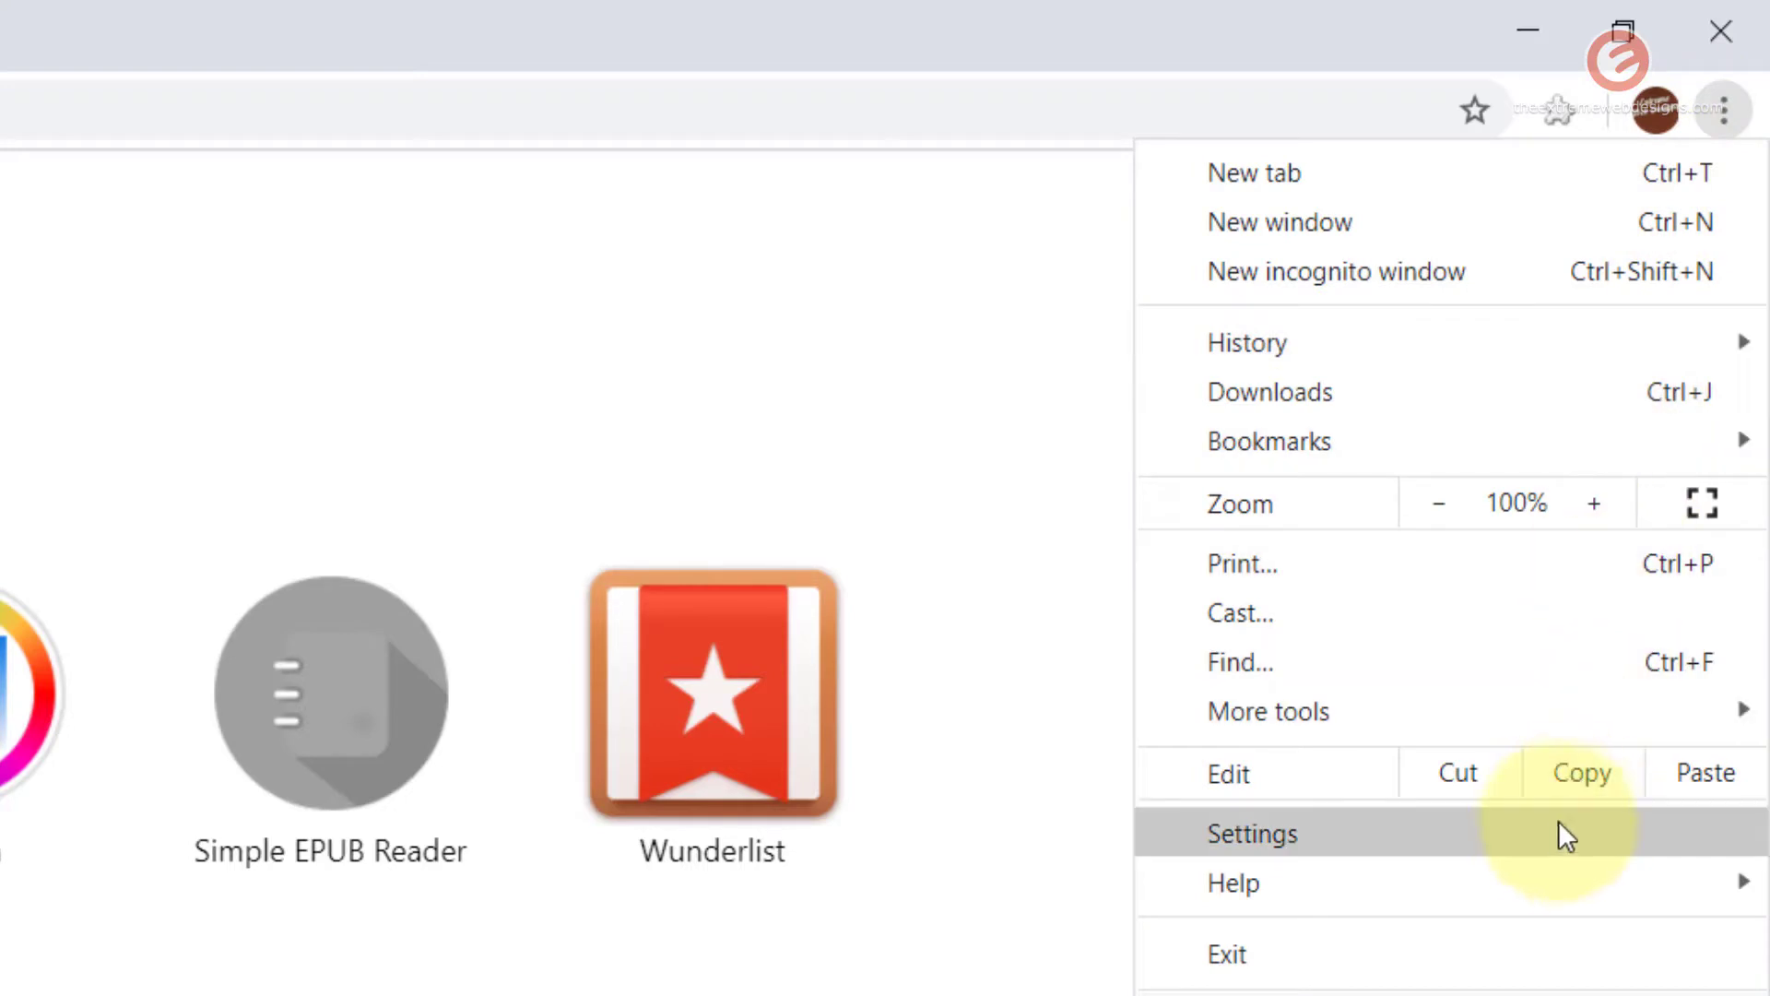
left_click(1250, 834)
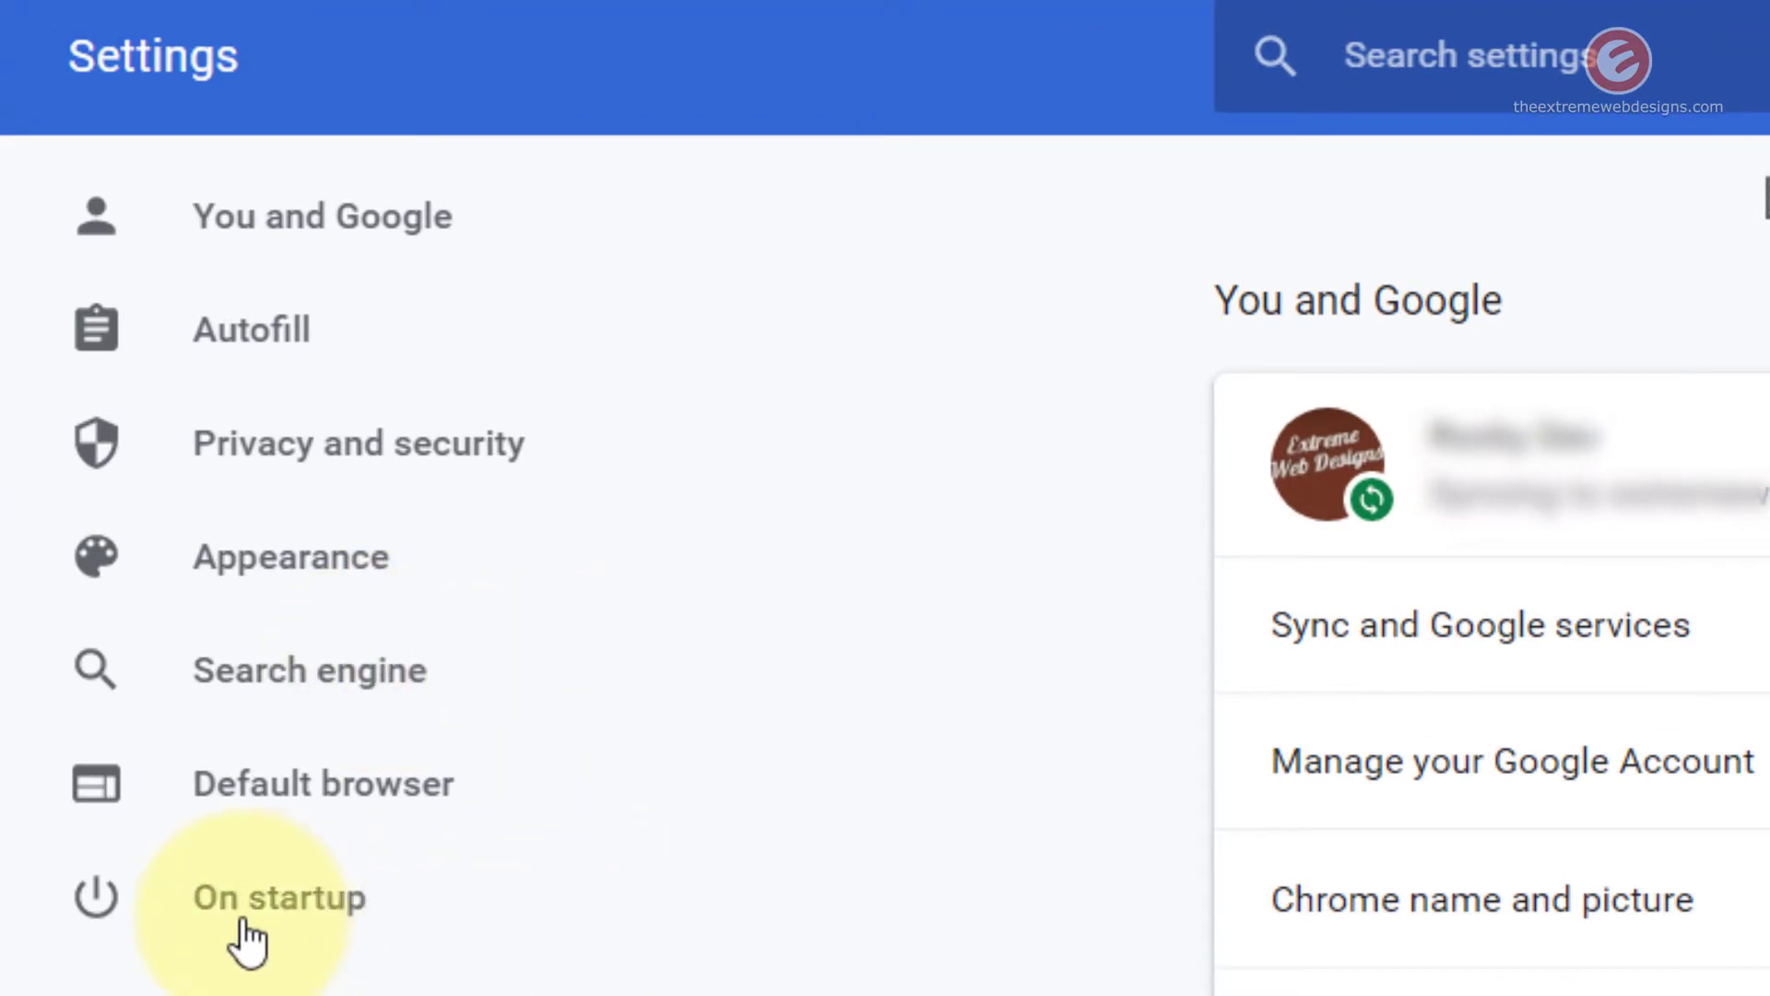
Show the On startup section, open a new tab, and return to Settings.
left_click(281, 898)
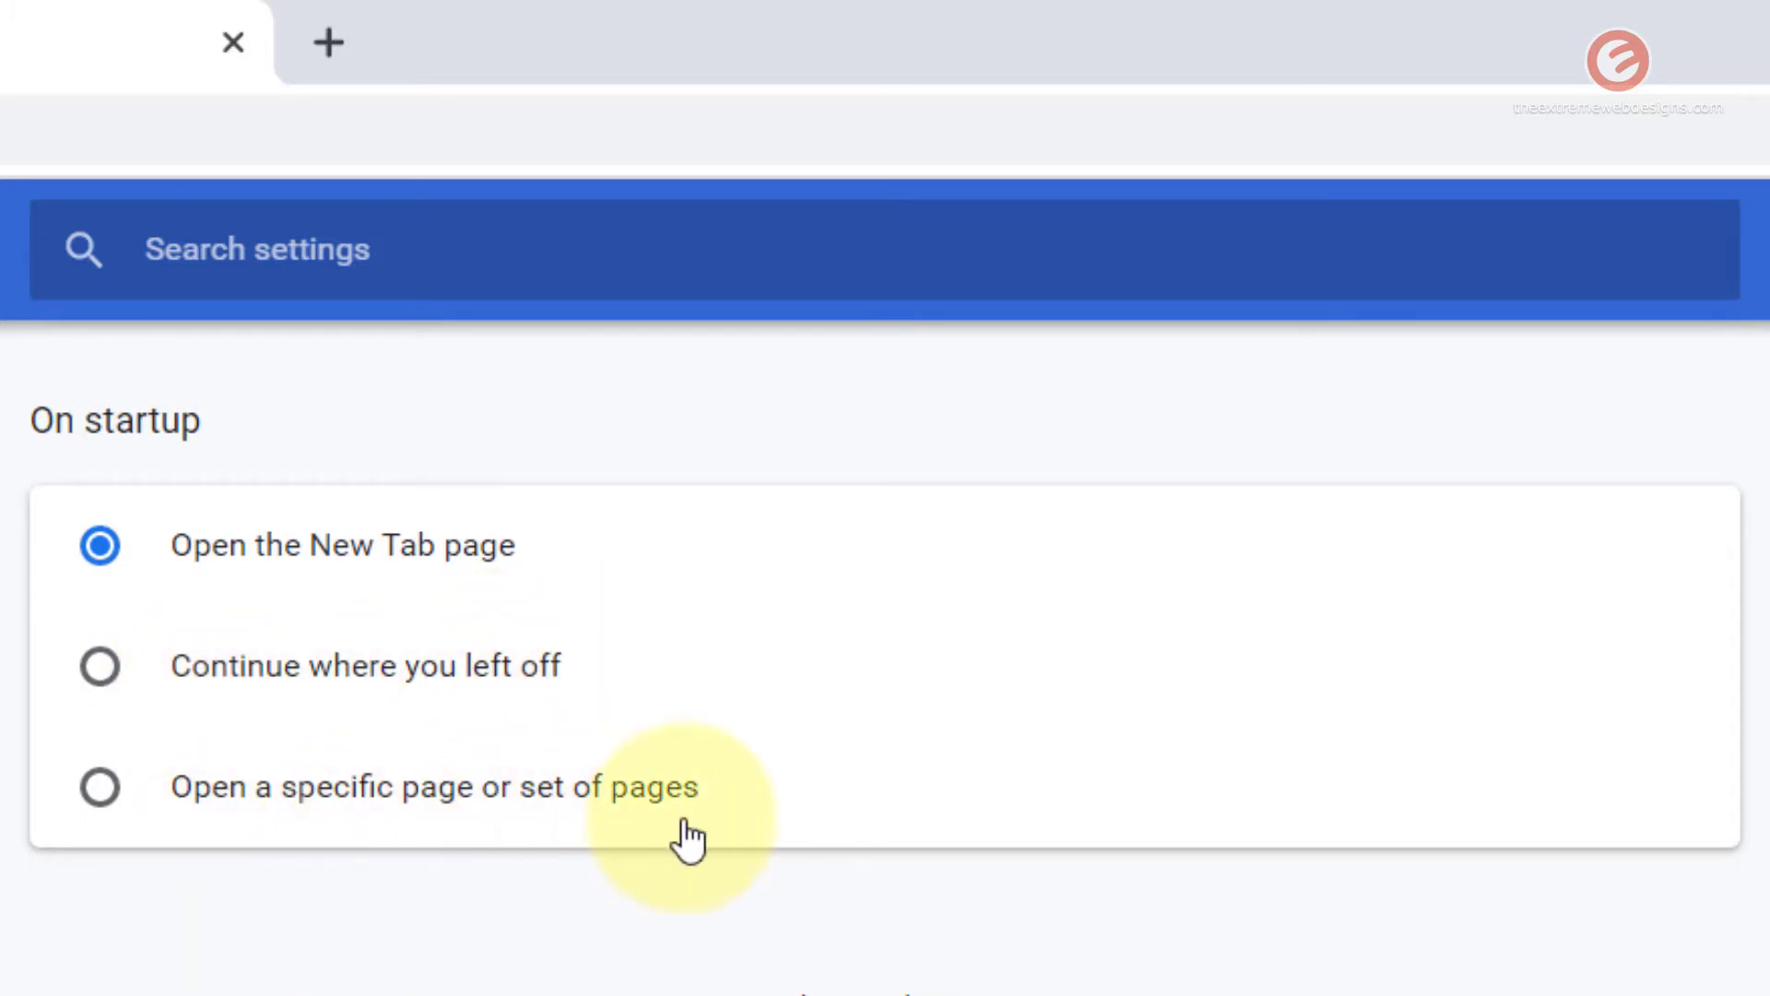
mouse_move(158, 909)
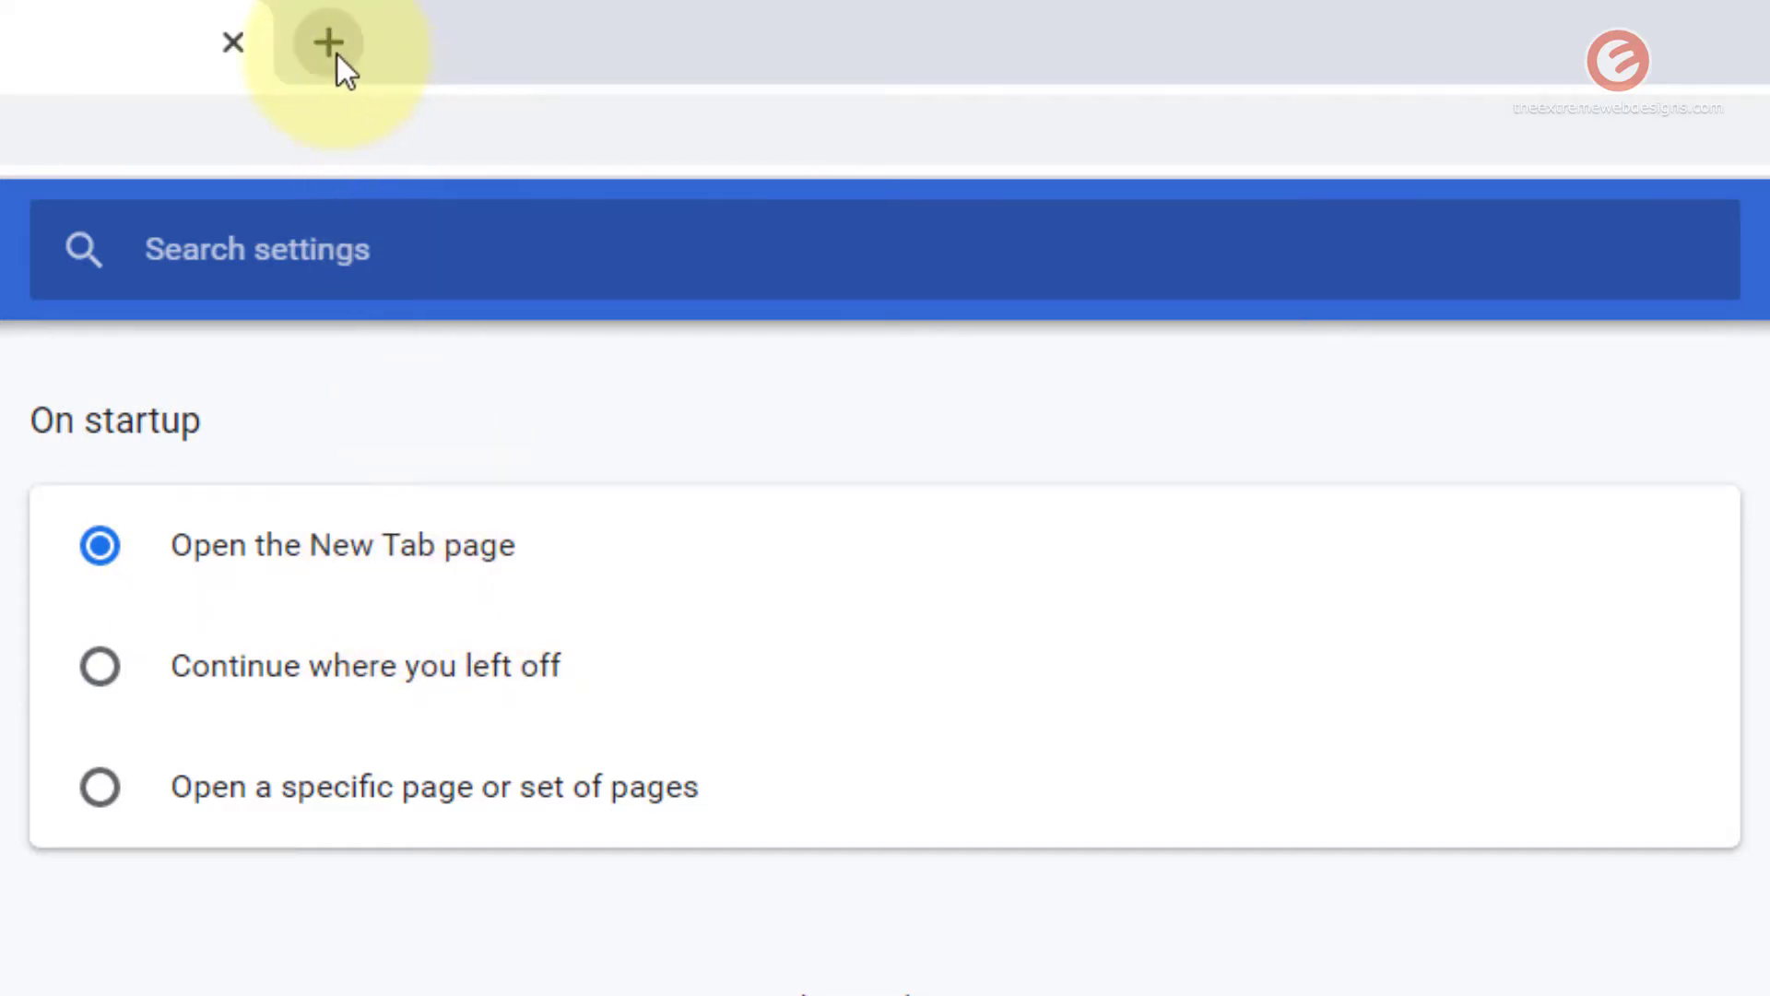
mouse_move(328, 44)
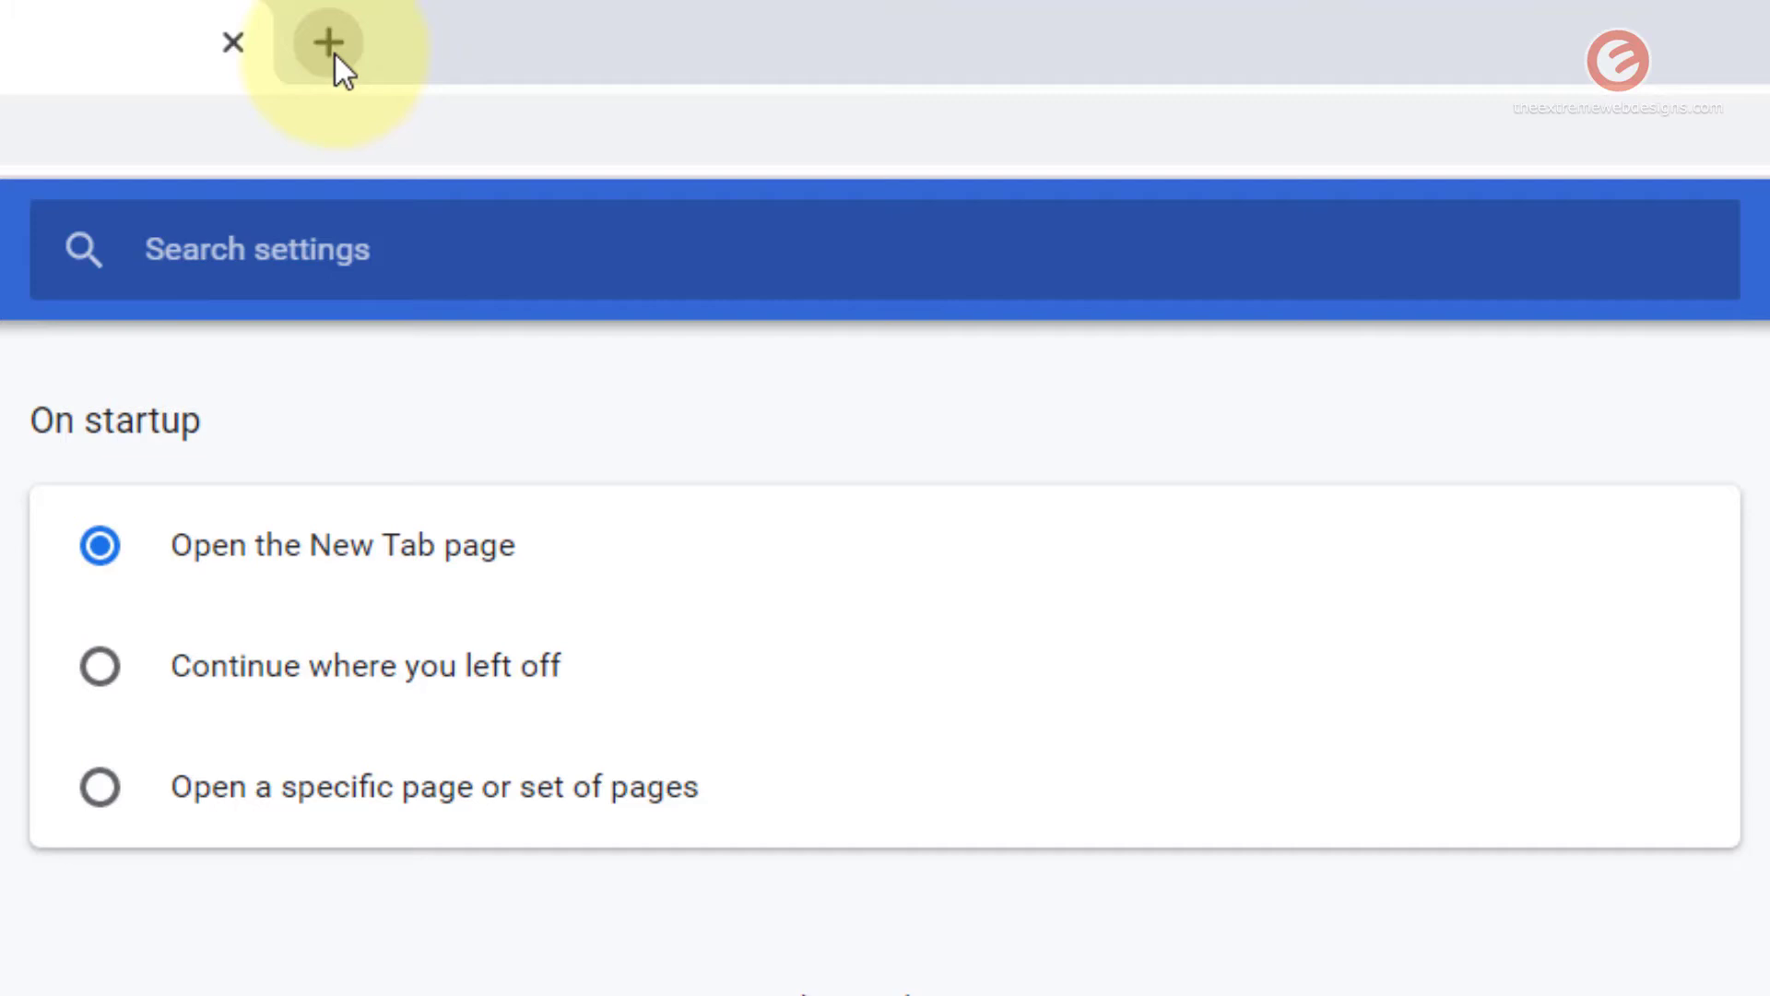
left_click(328, 45)
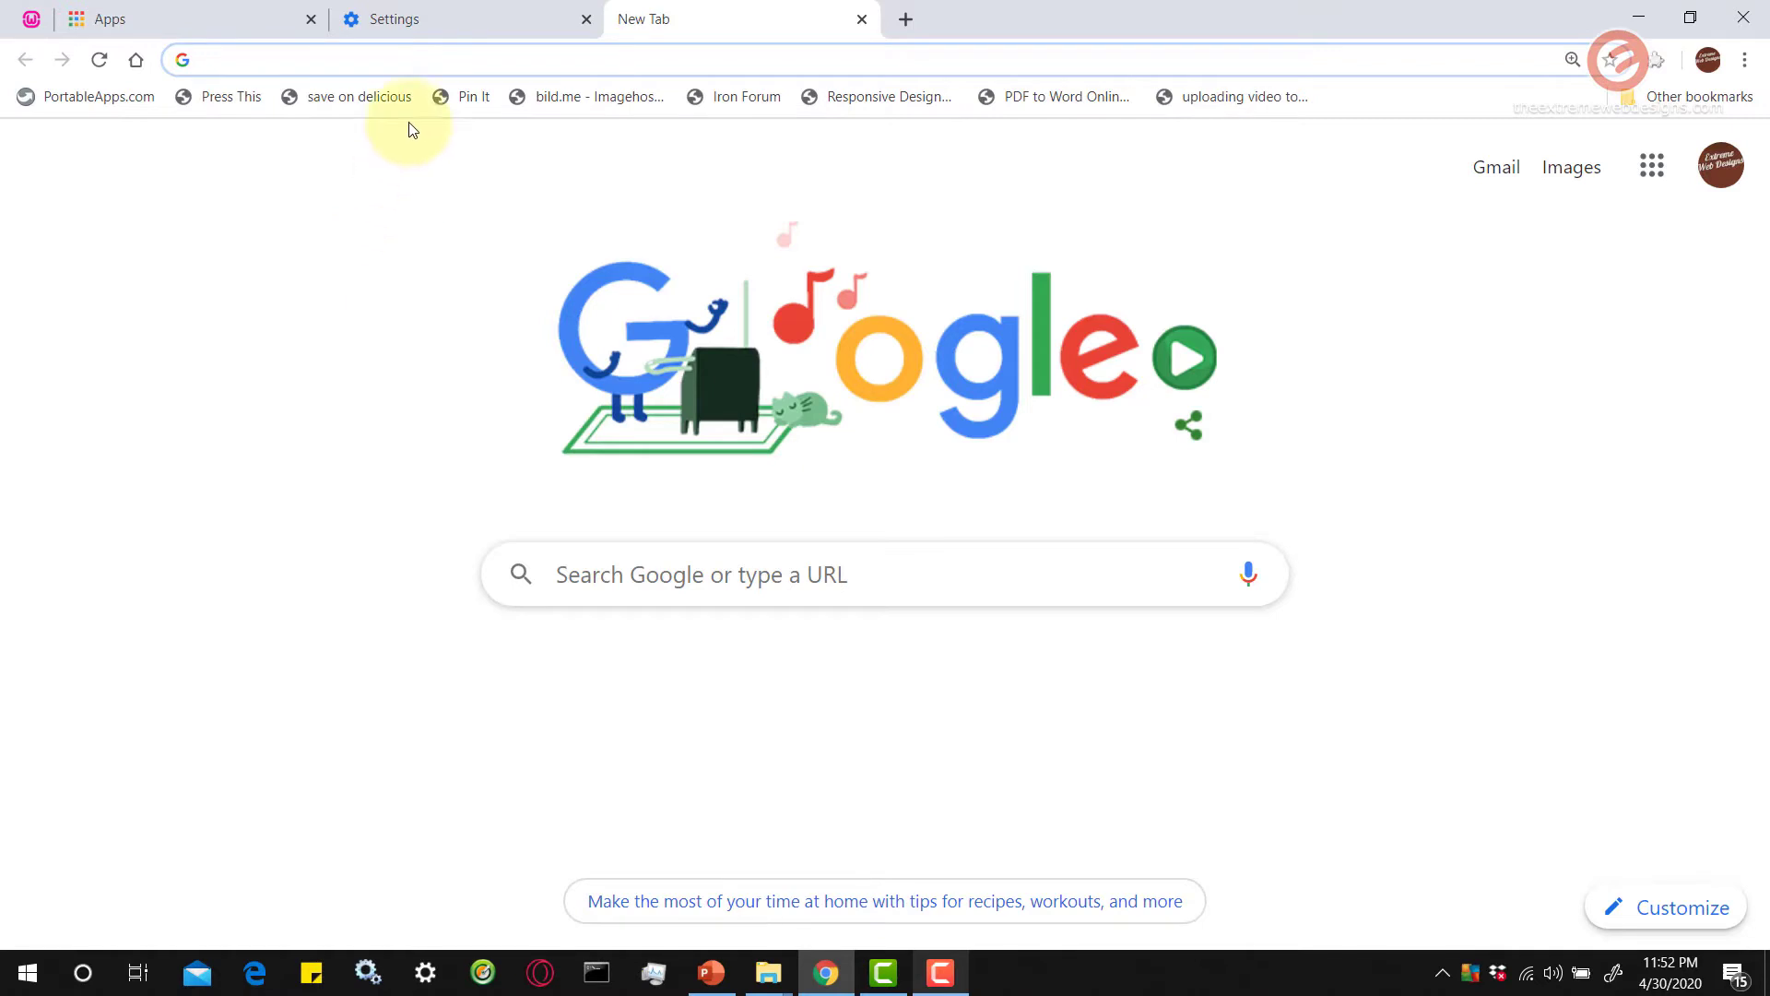
left_click(395, 20)
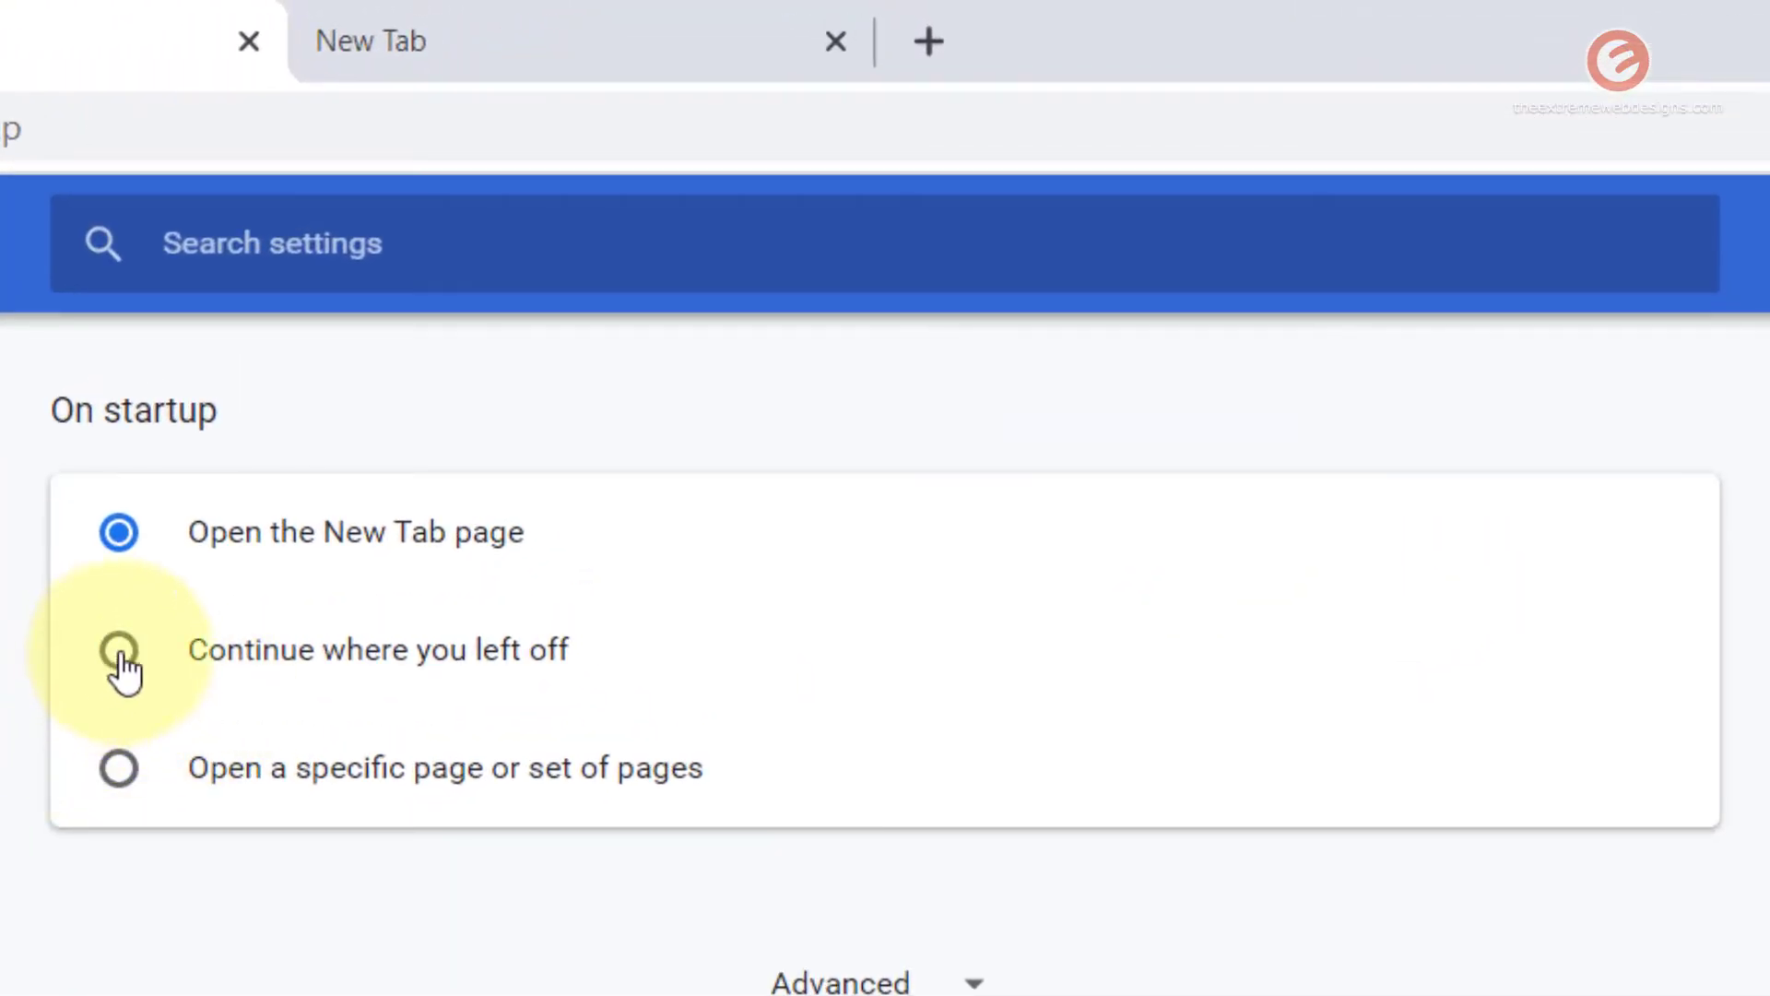
Choose 'Continue where you left off', visit Yandex in the new tab, then close Chrome.
left_click(118, 649)
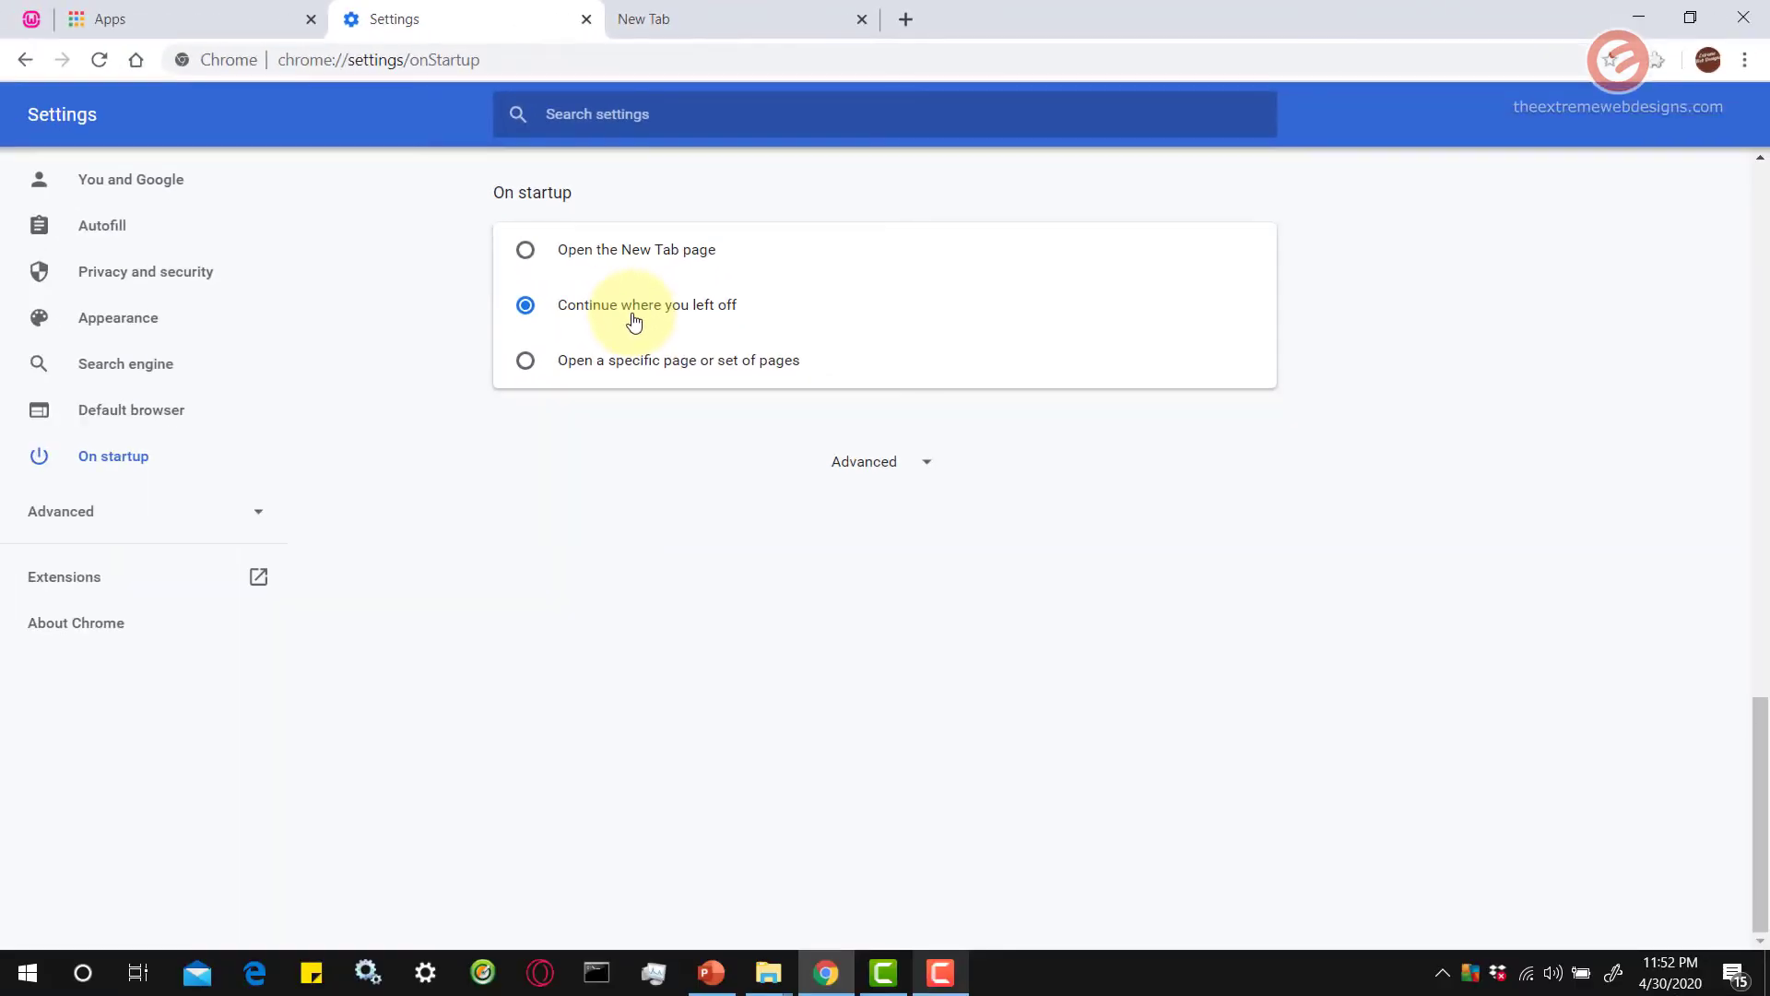
left_click(739, 19)
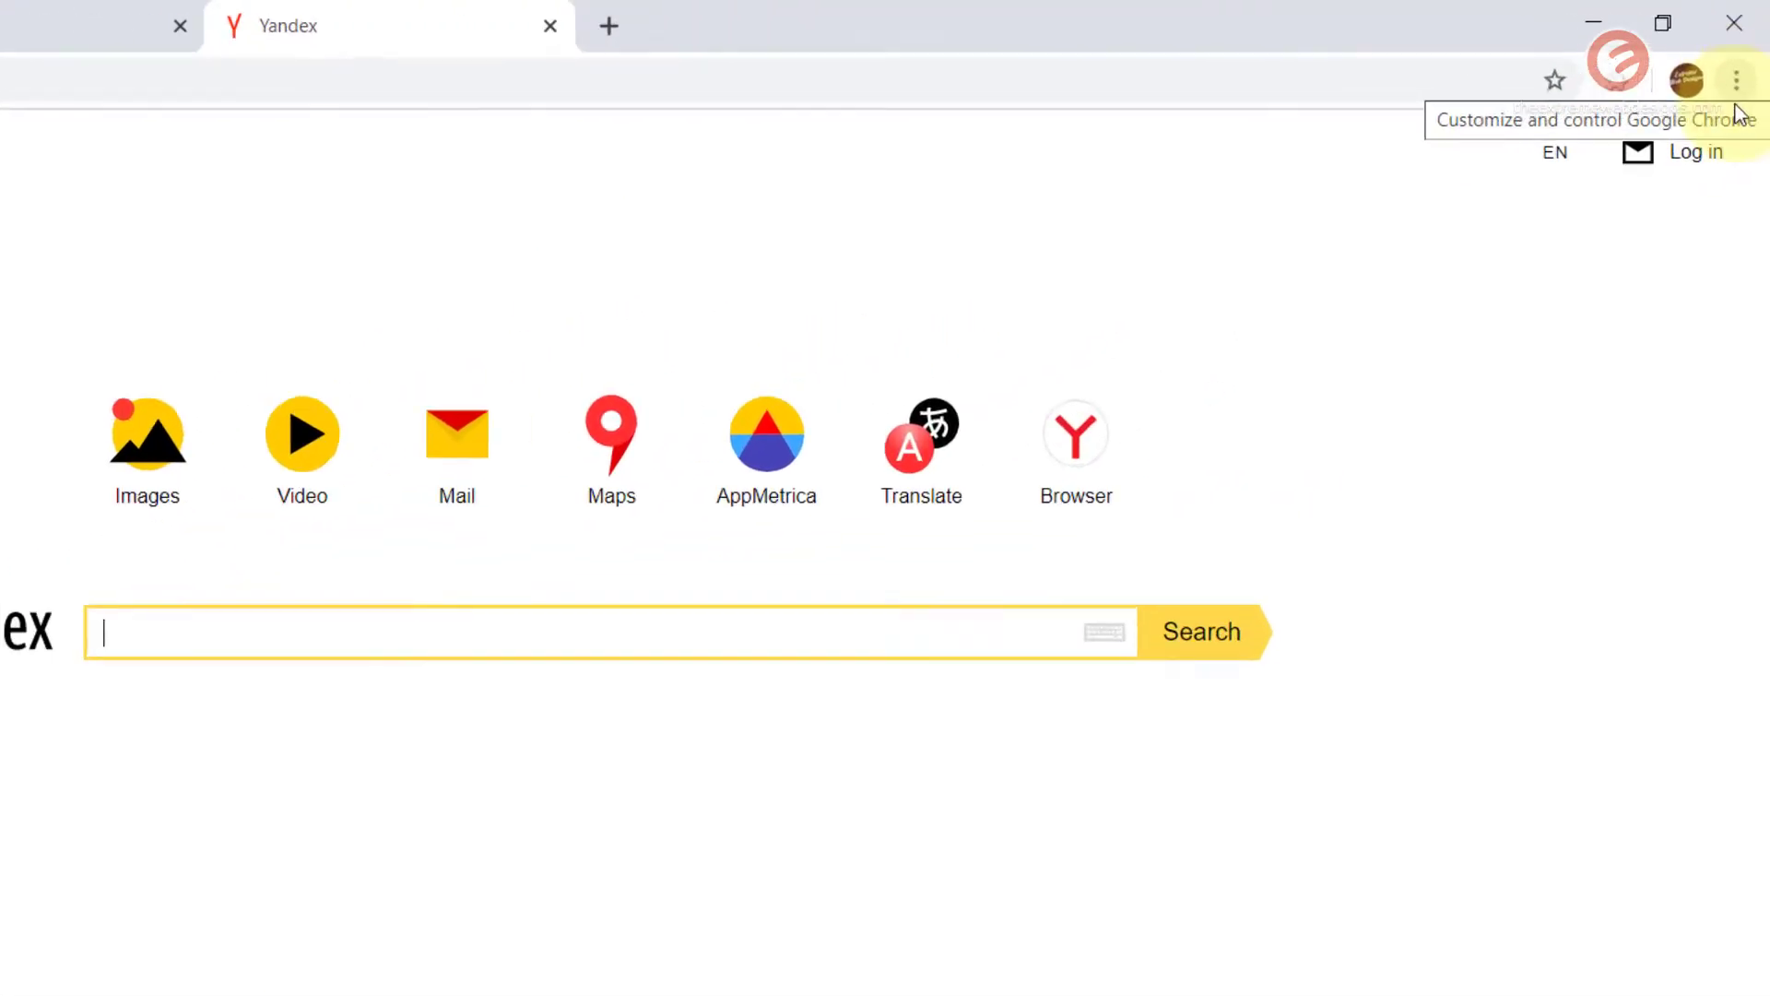
left_click(1735, 79)
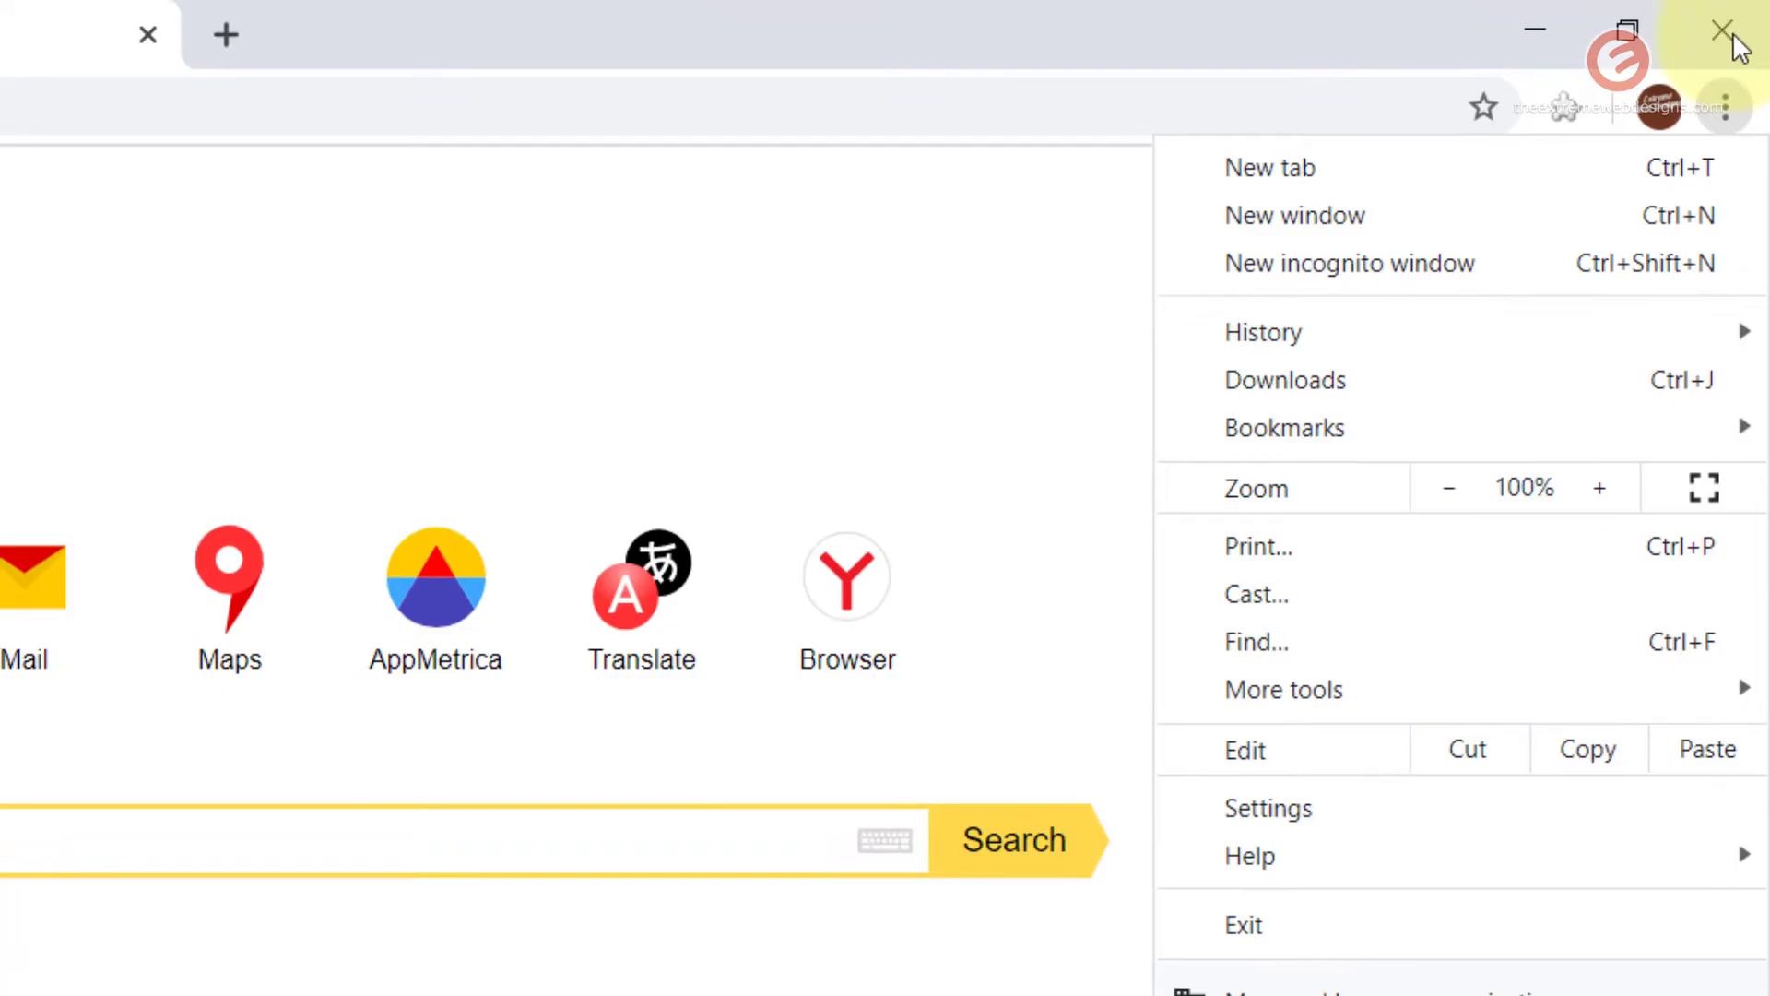
left_click(1724, 30)
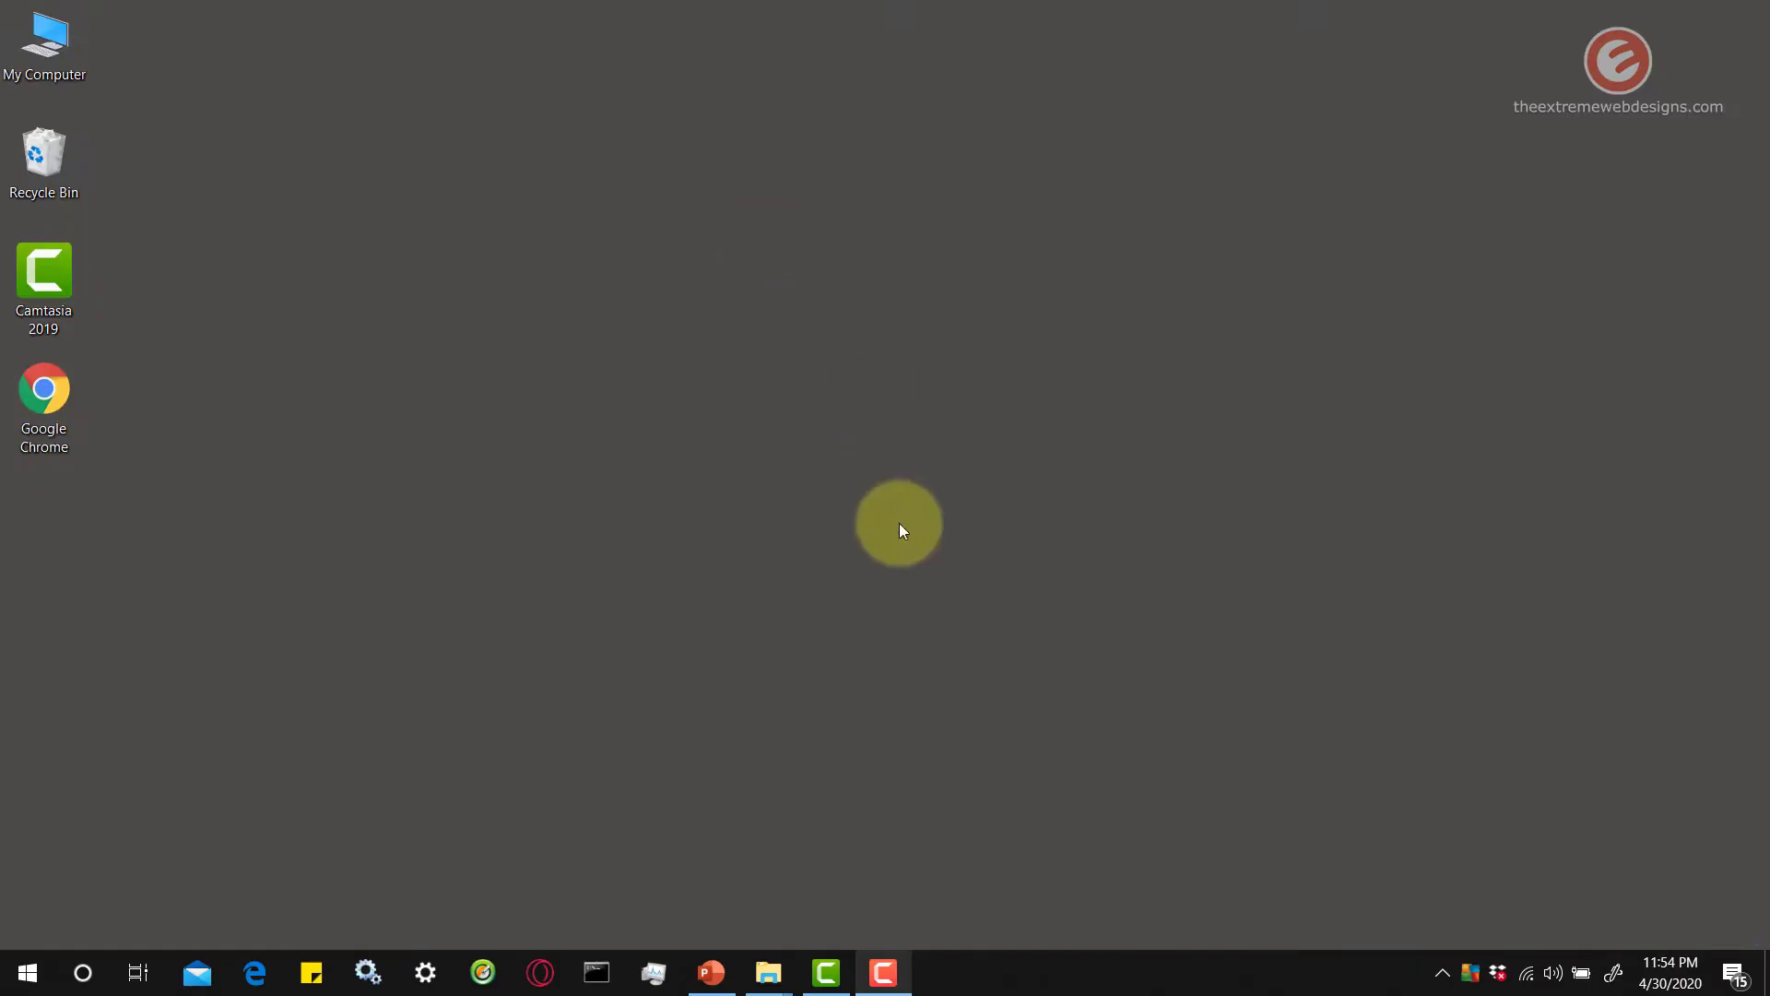
Relaunch Chrome from the desktop shortcut to confirm the previous tabs reopen.
left_click(42, 400)
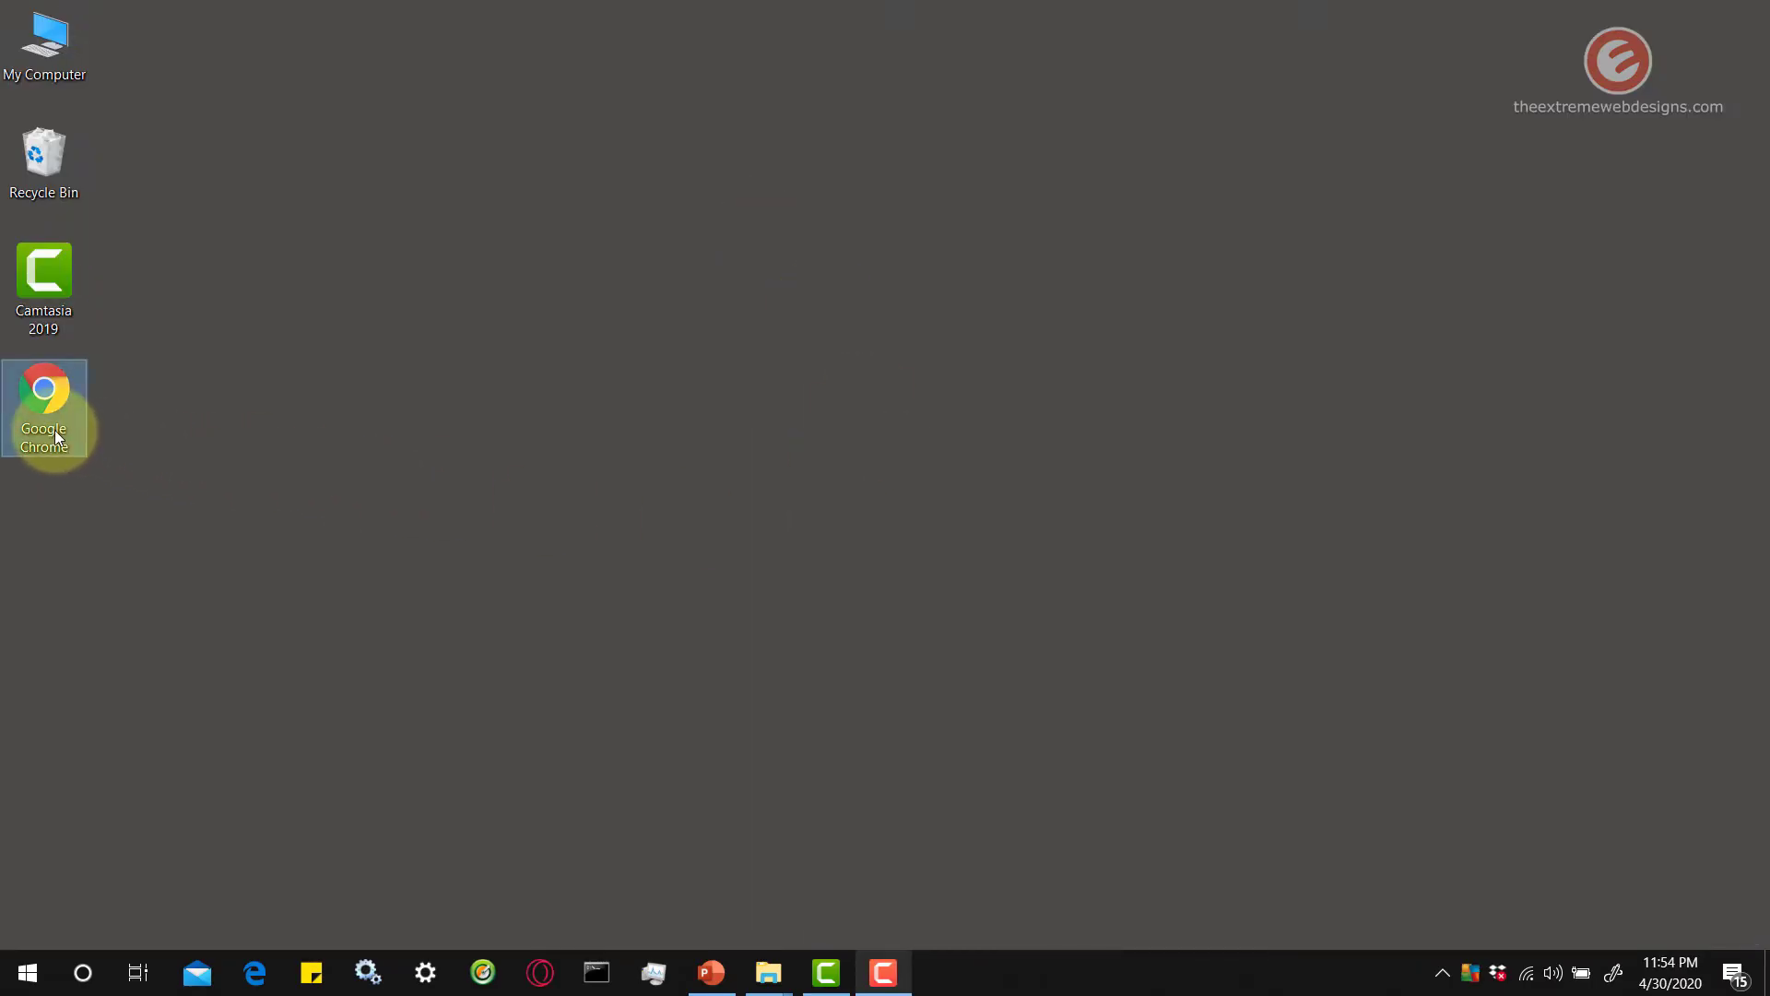
double_click(42, 389)
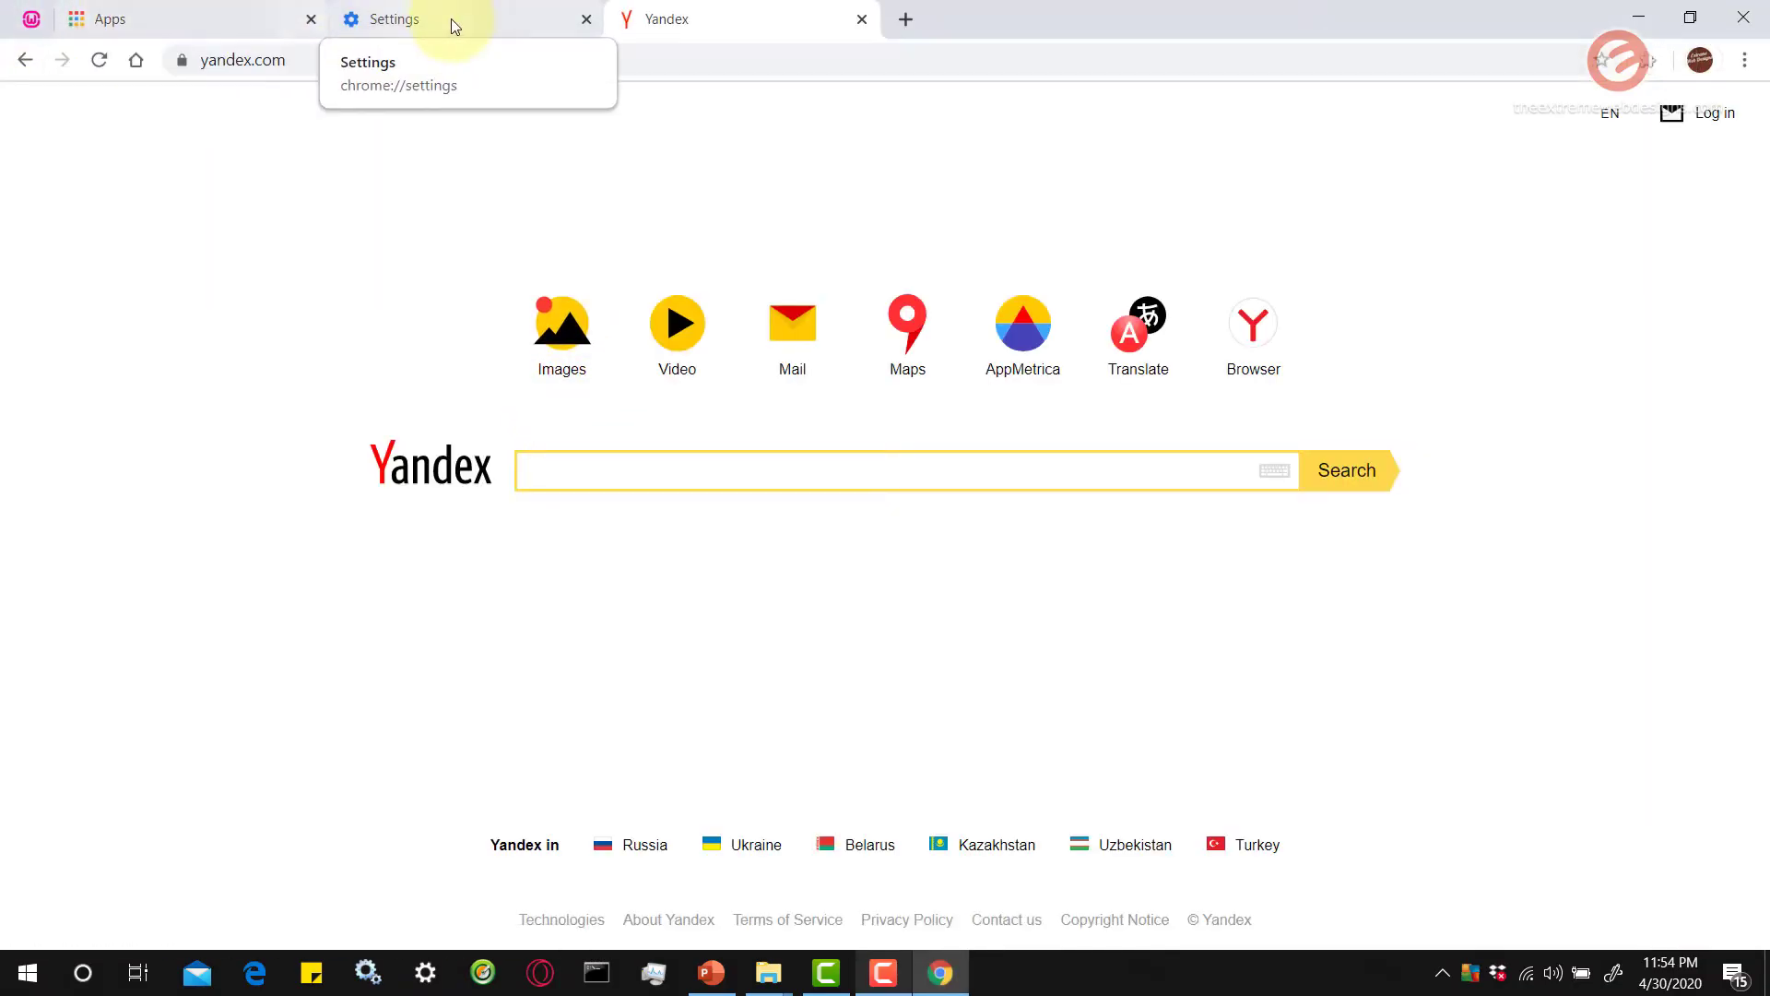
mouse_move(435, 329)
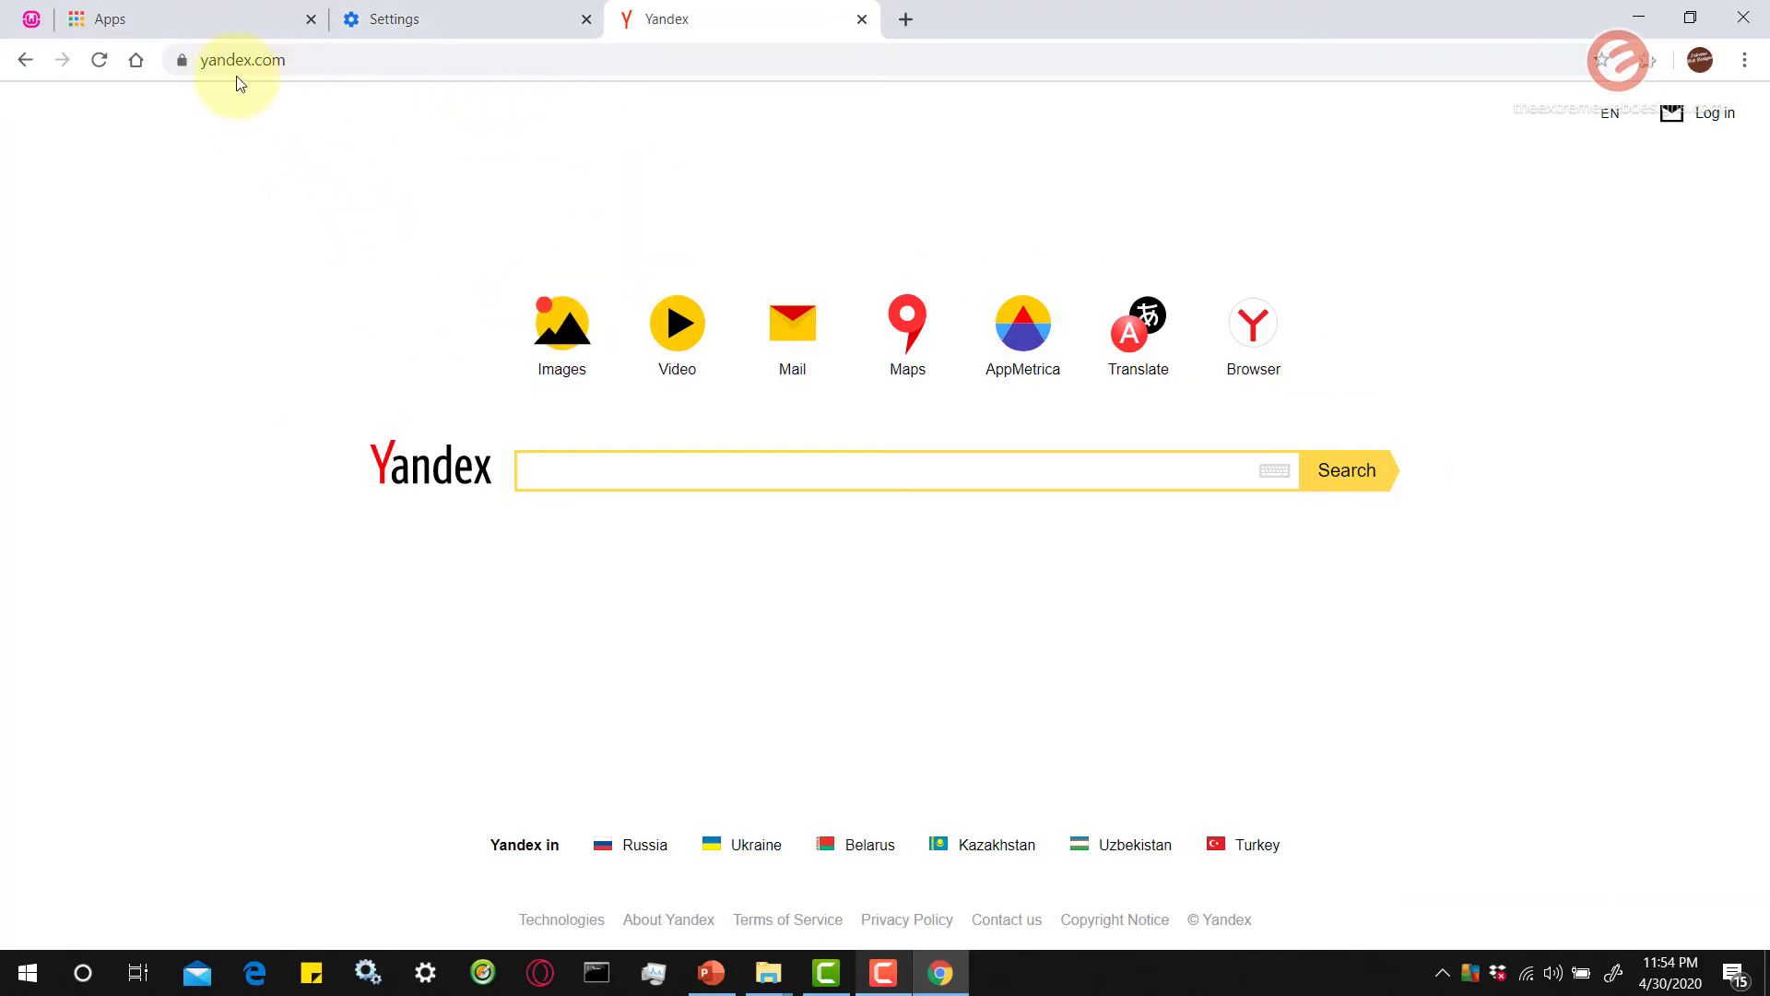
mouse_move(415, 184)
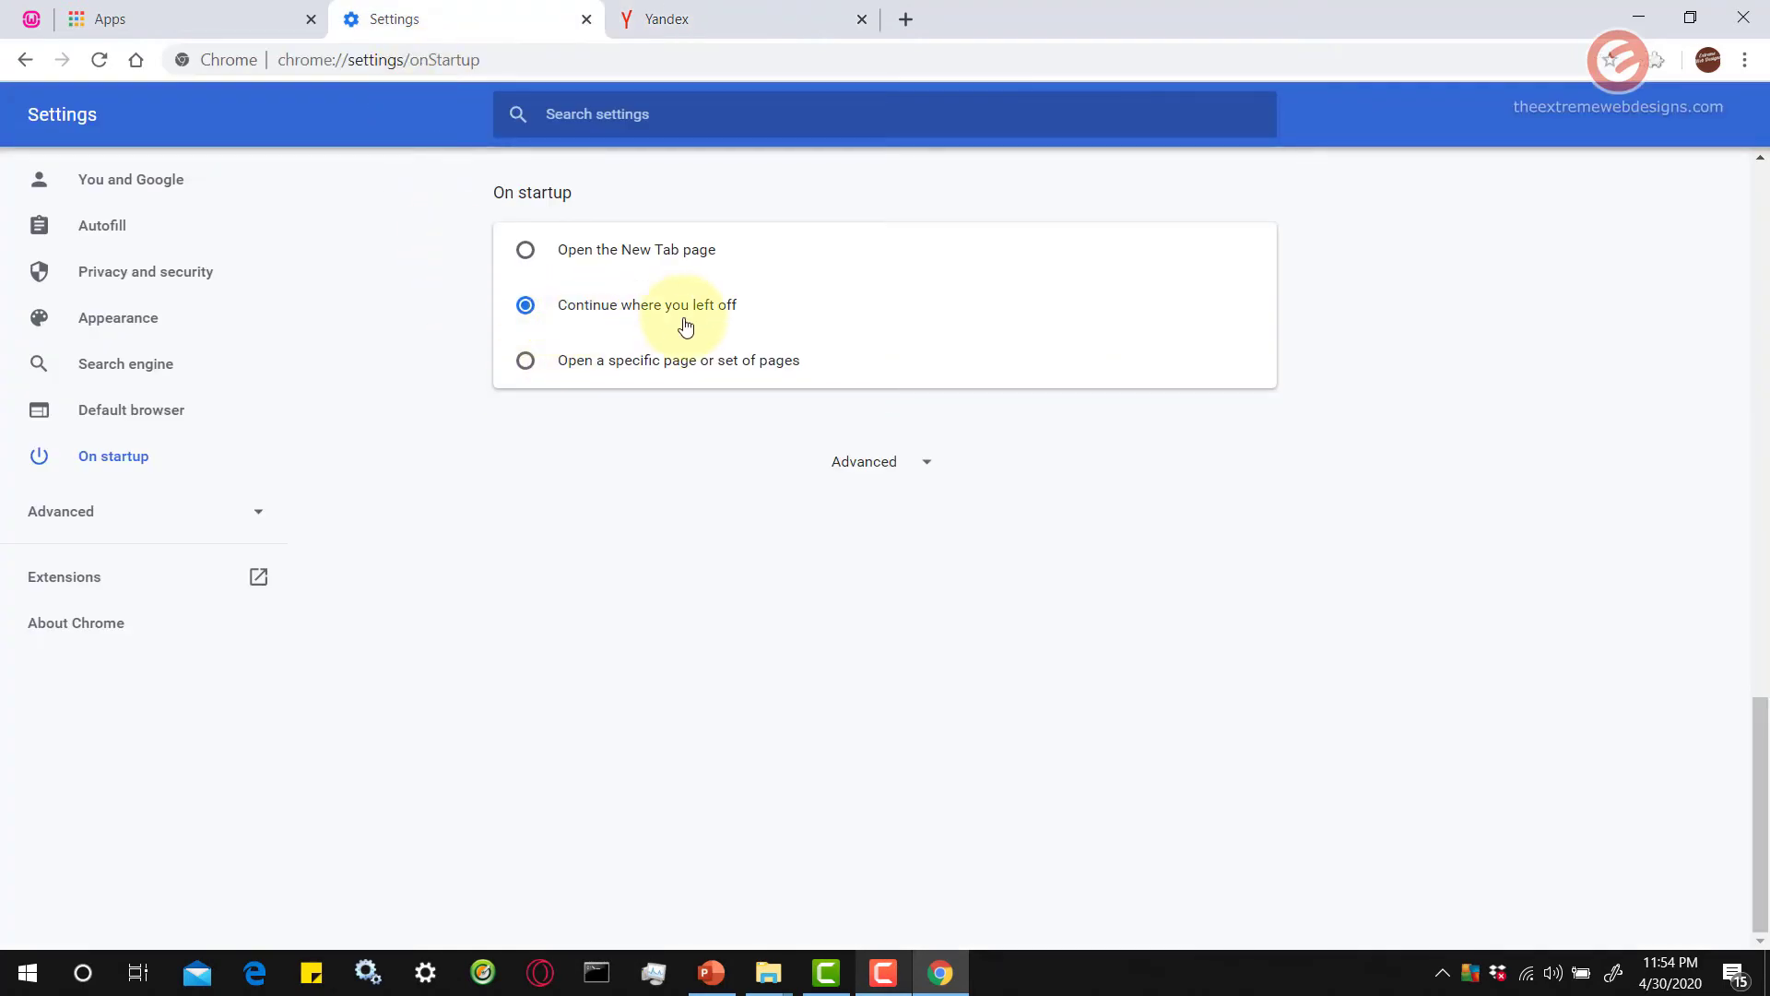
mouse_move(737, 308)
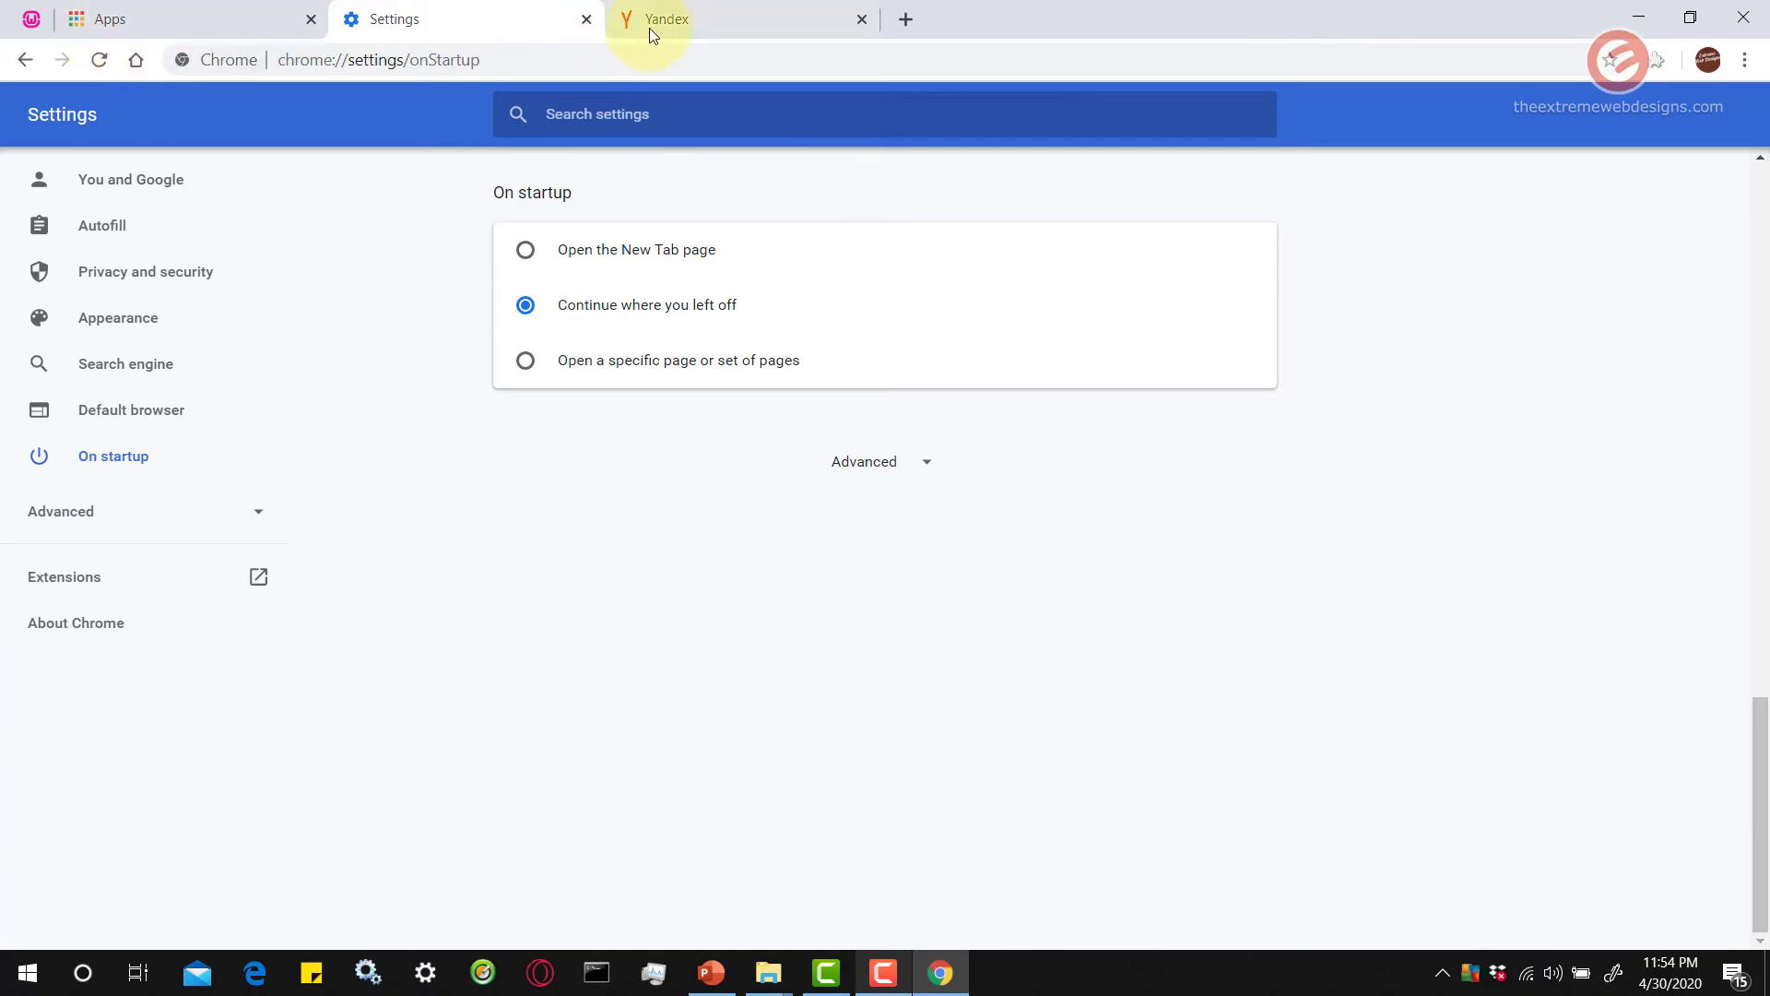
mouse_move(618, 44)
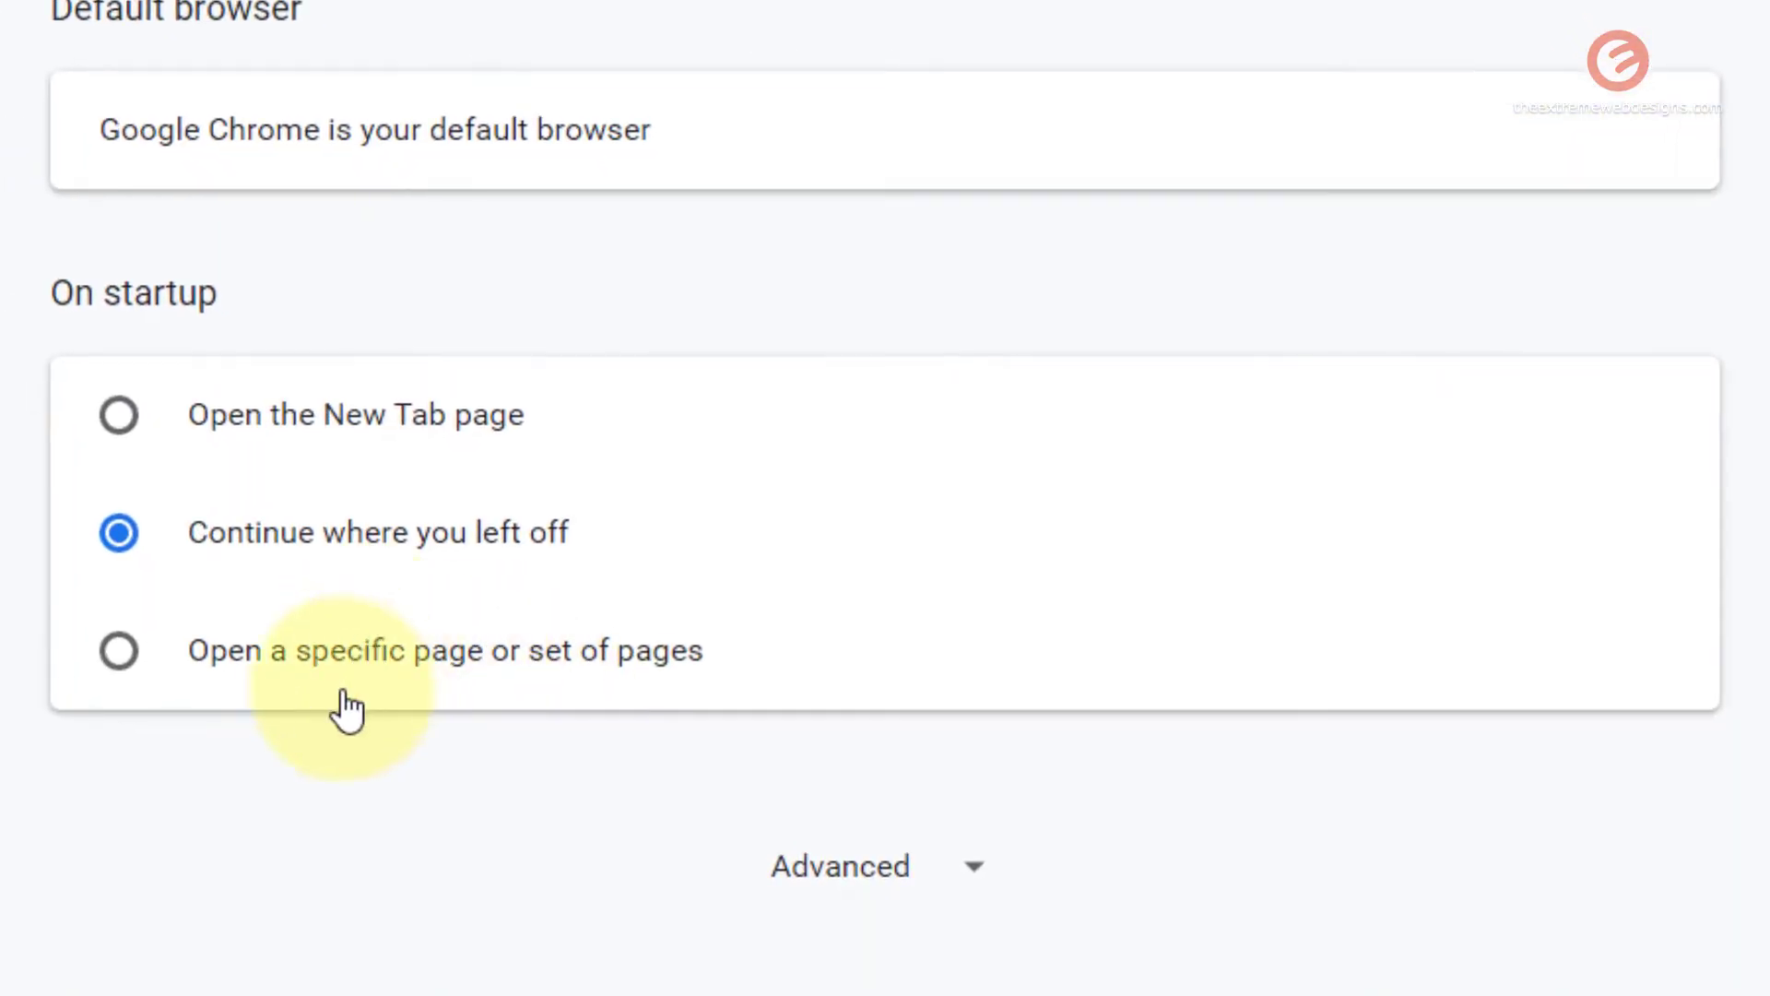
mouse_move(209, 733)
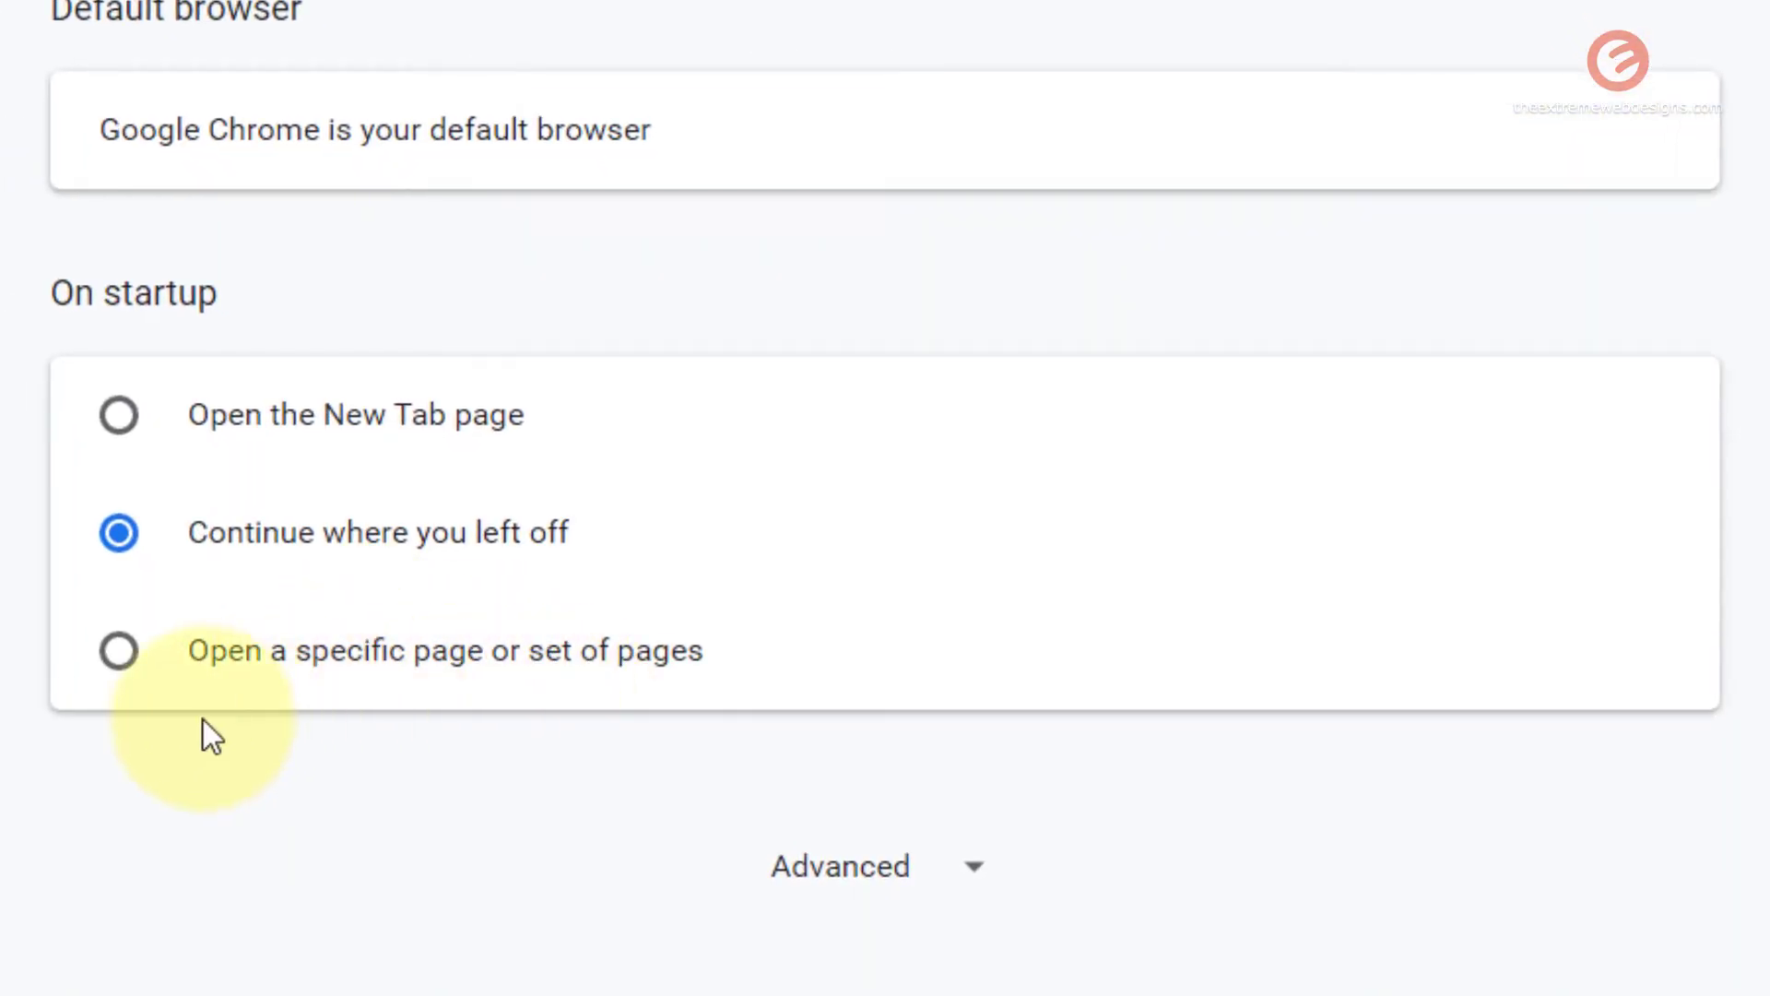
Choose 'Open a specific page or set of pages', use the current Apps and Yandex pages, and start adding another.
left_click(118, 651)
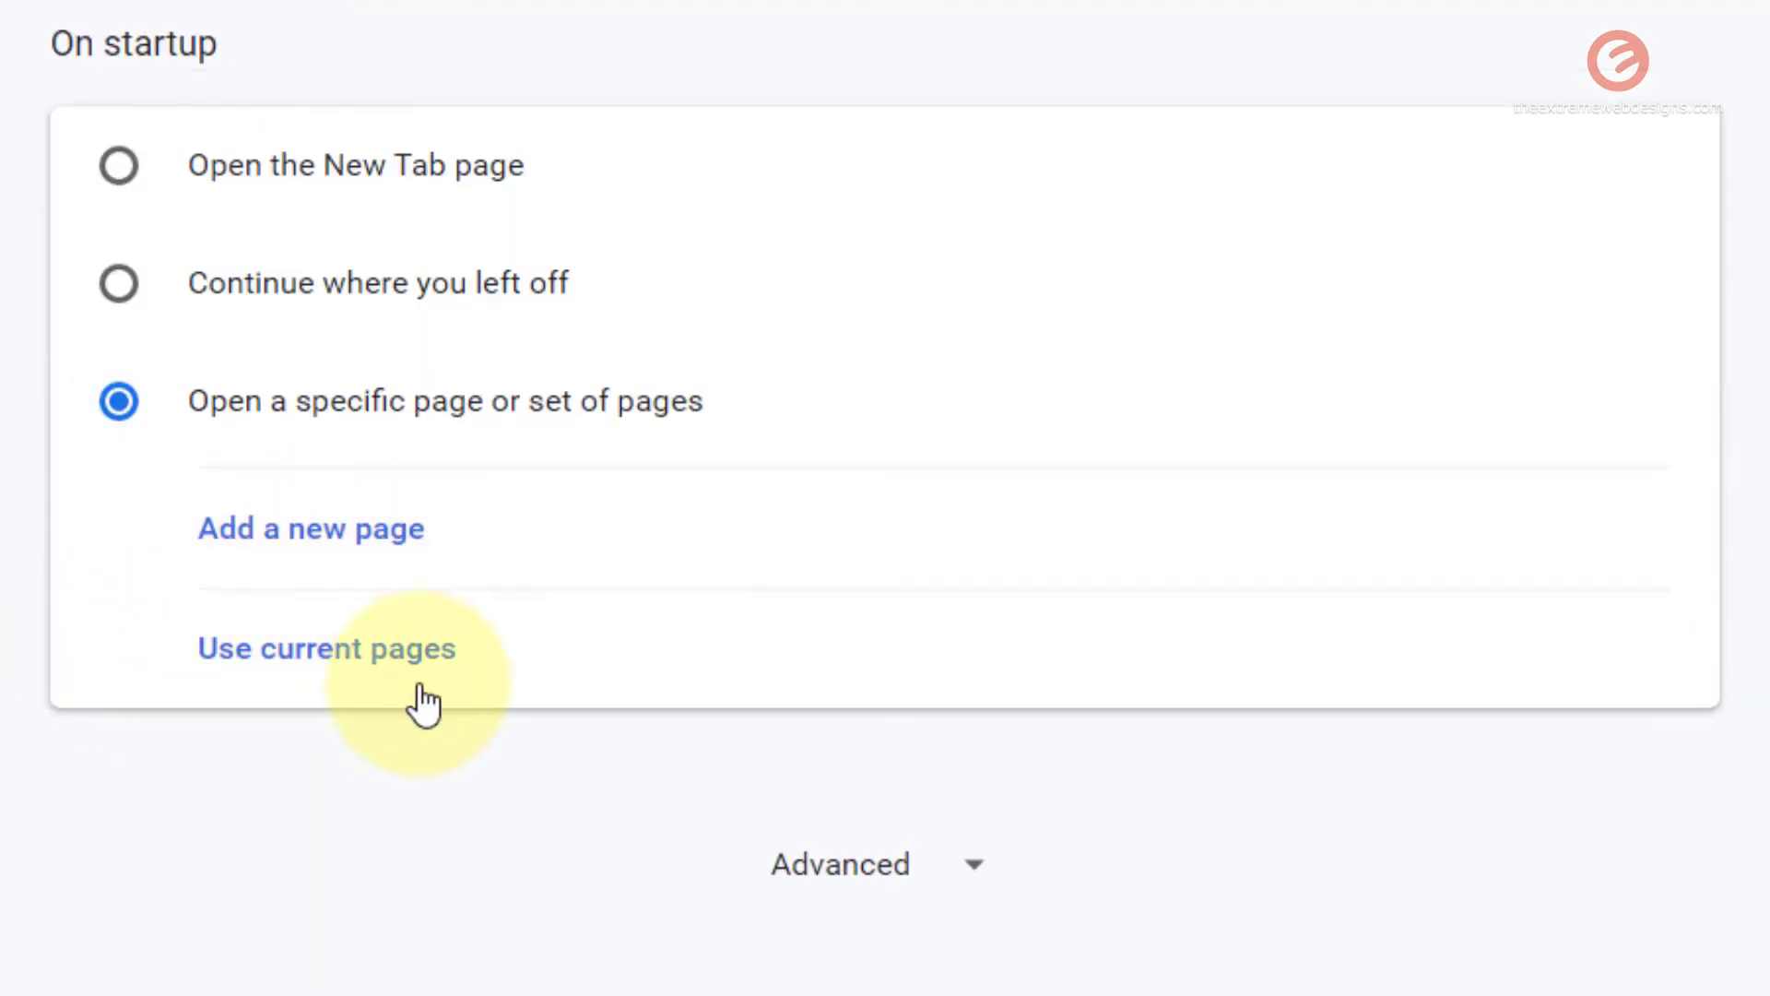
left_click(324, 648)
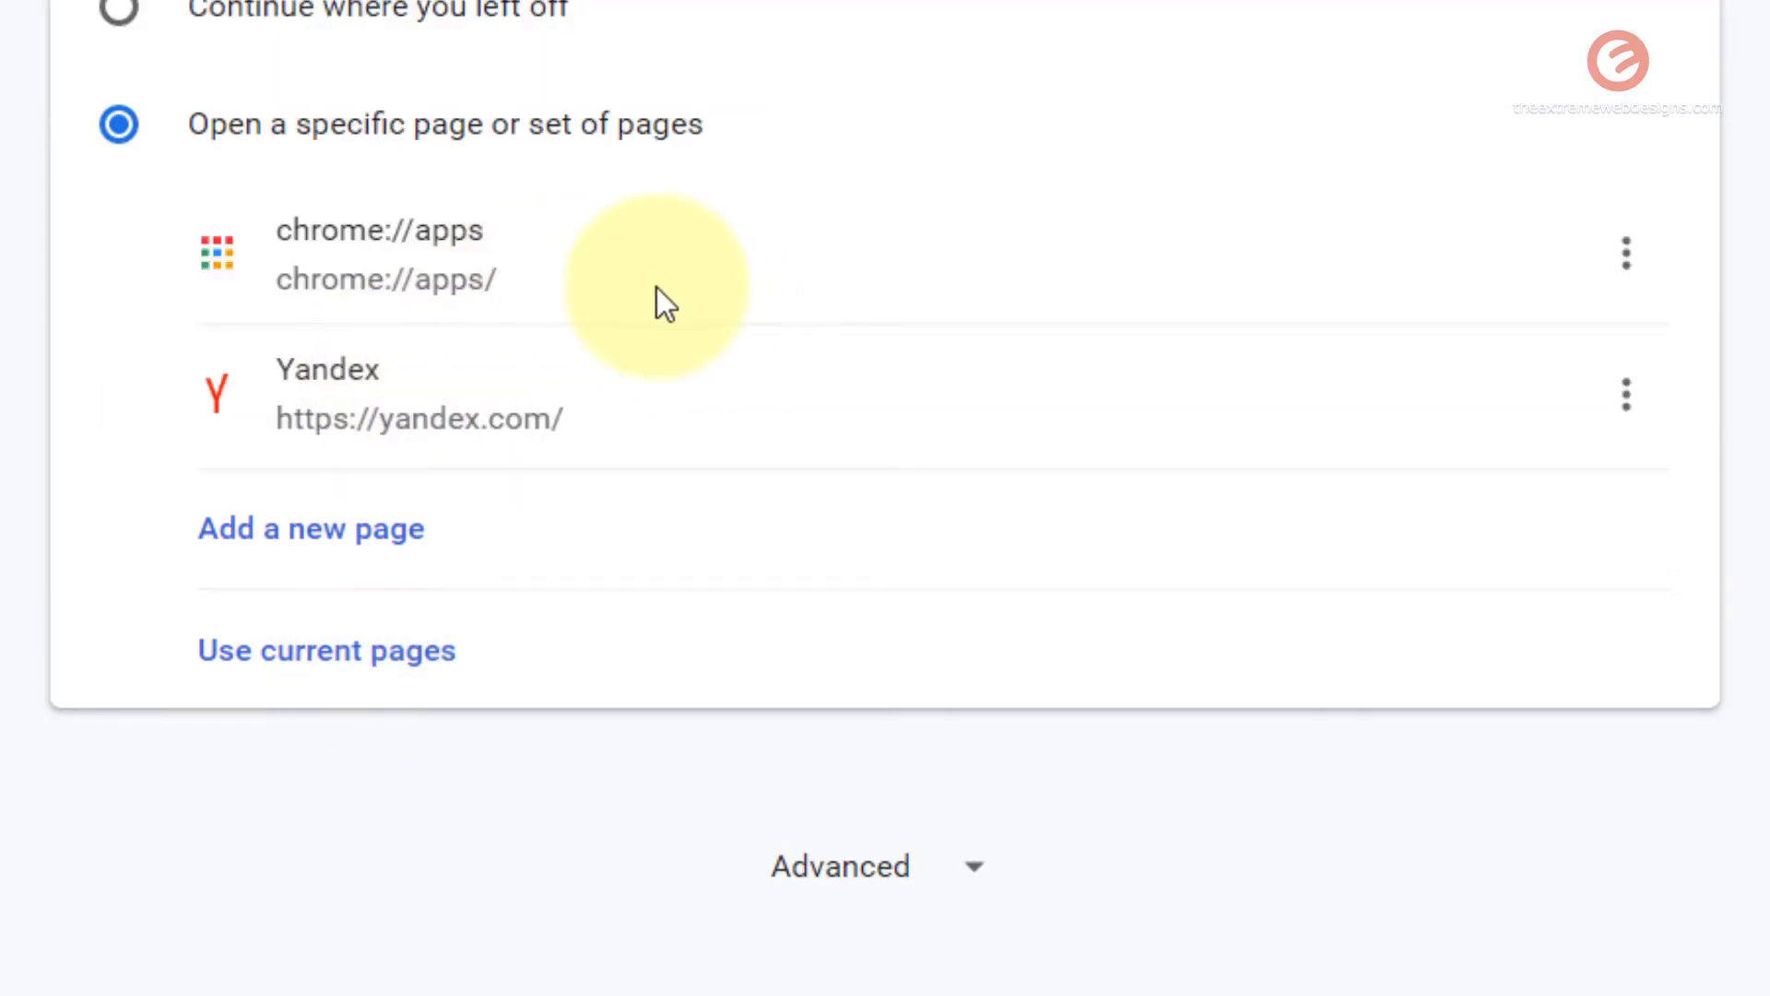
mouse_move(709, 420)
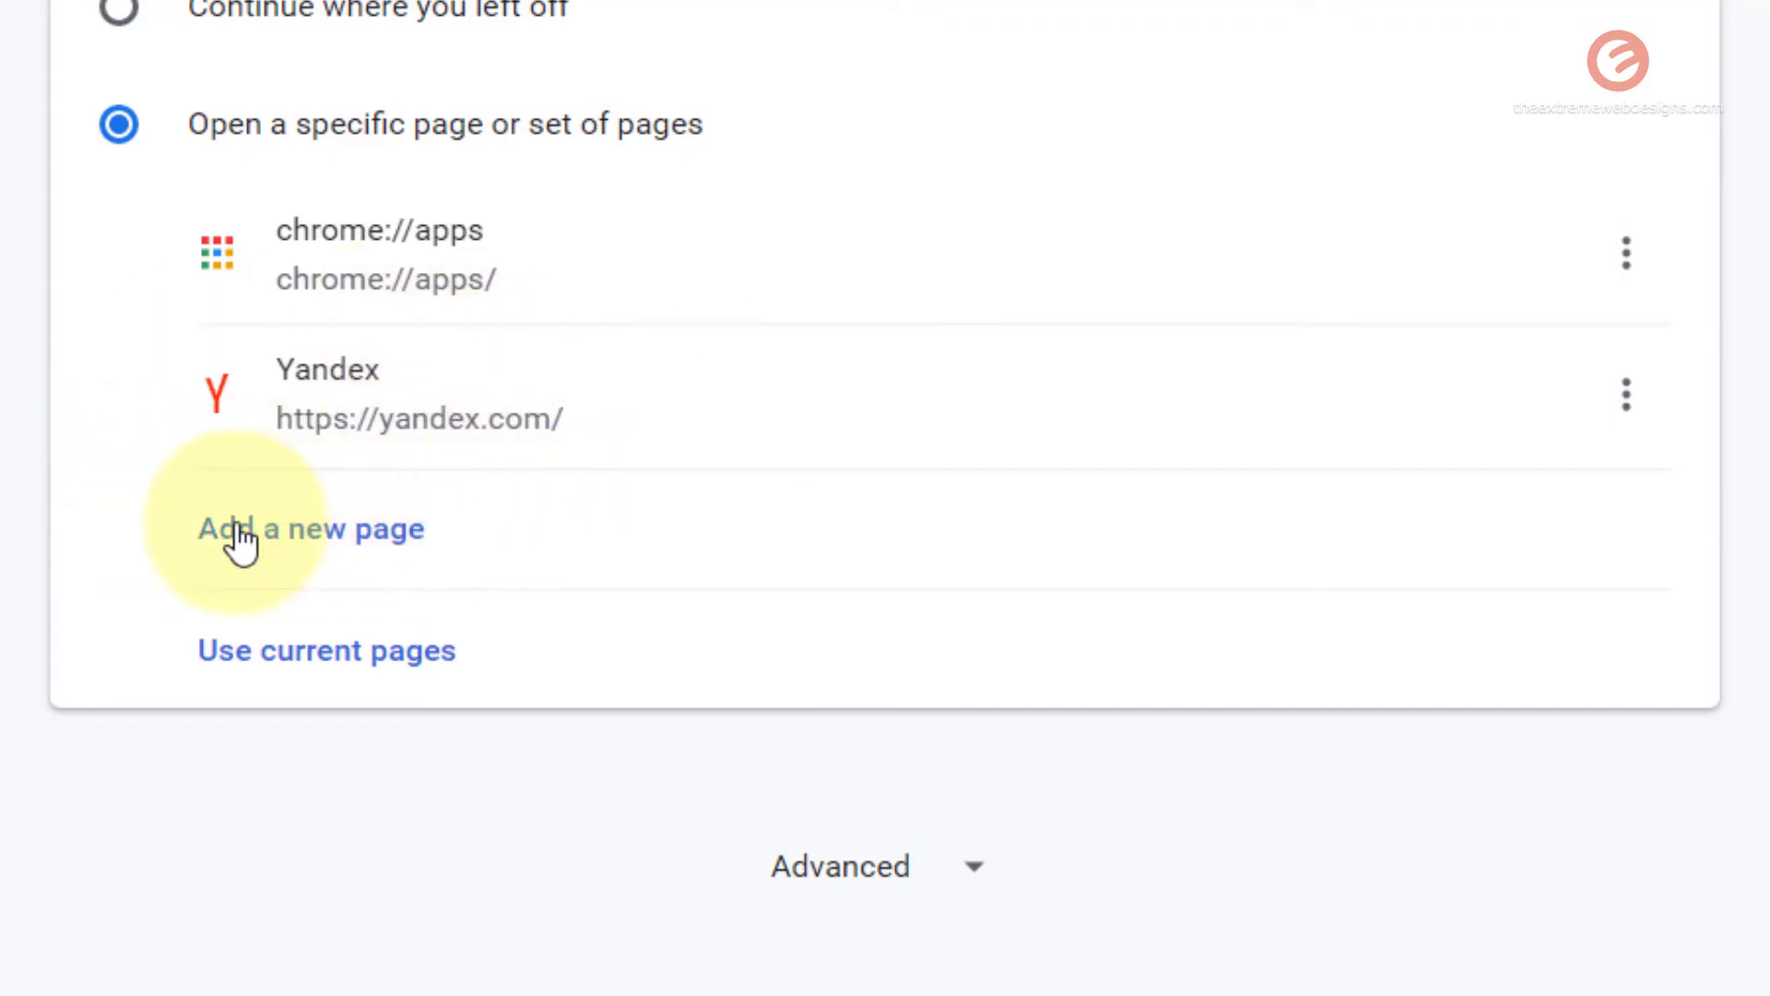
left_click(310, 529)
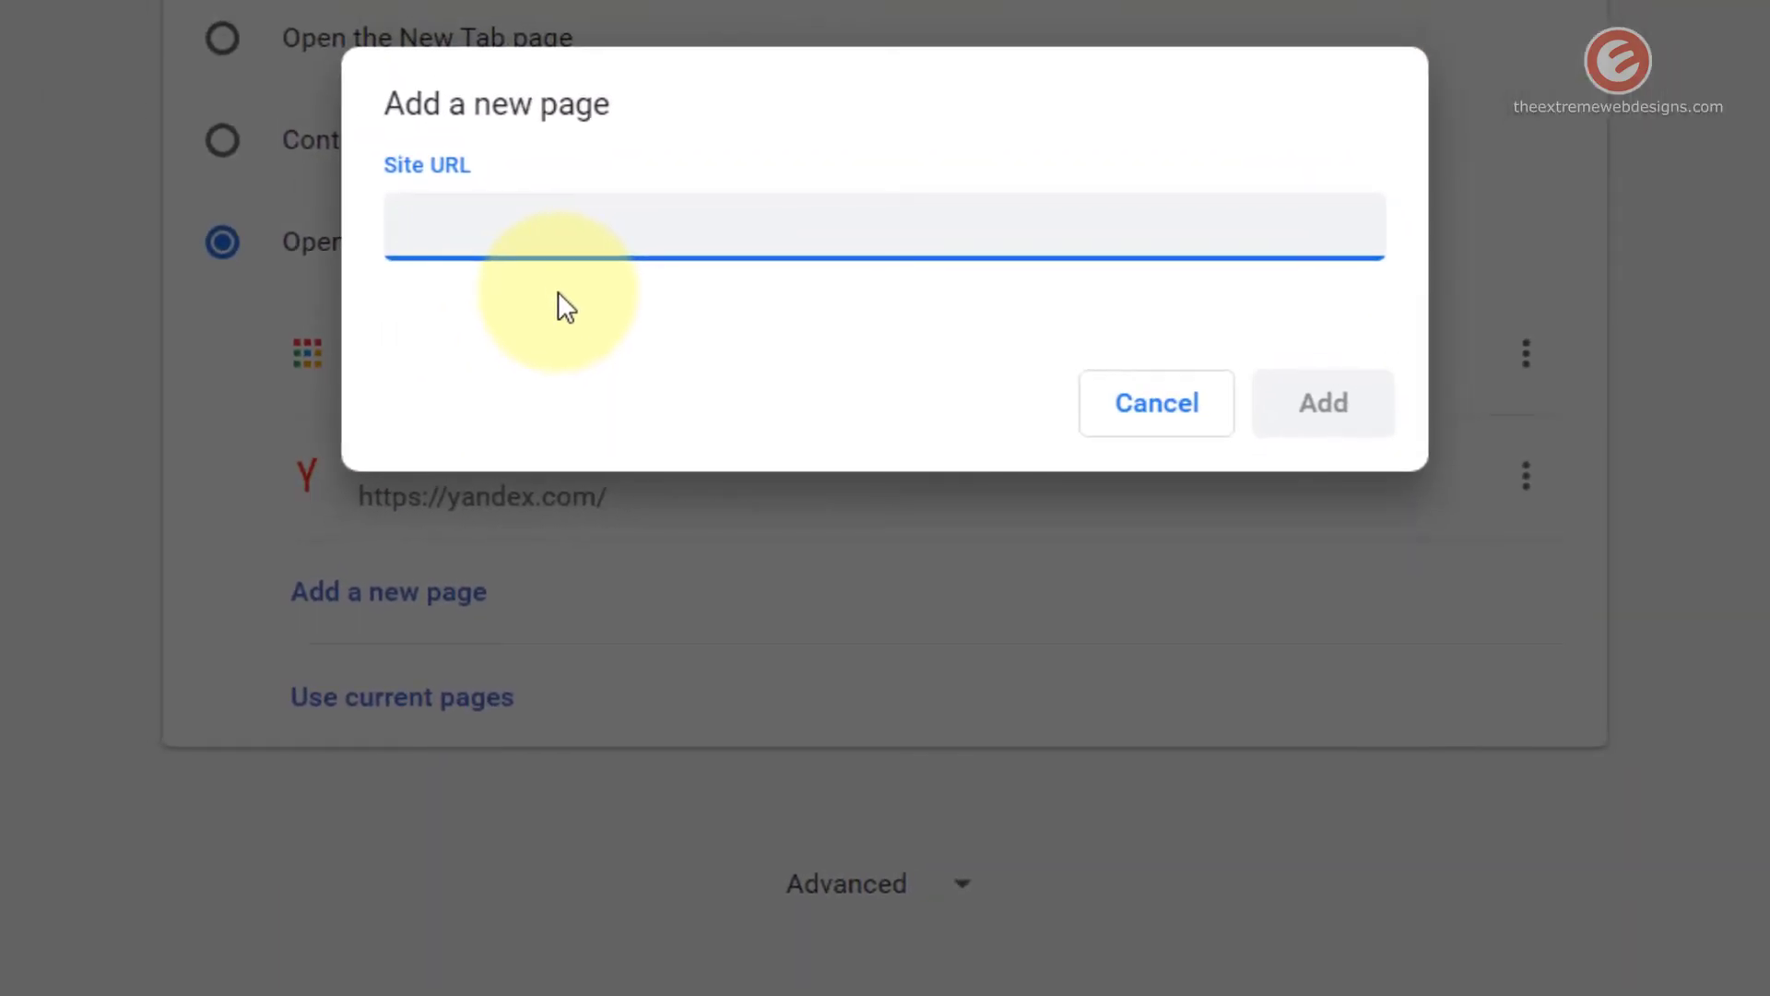
Add microsoft.com as a third startup page.
type("microsoft.com")
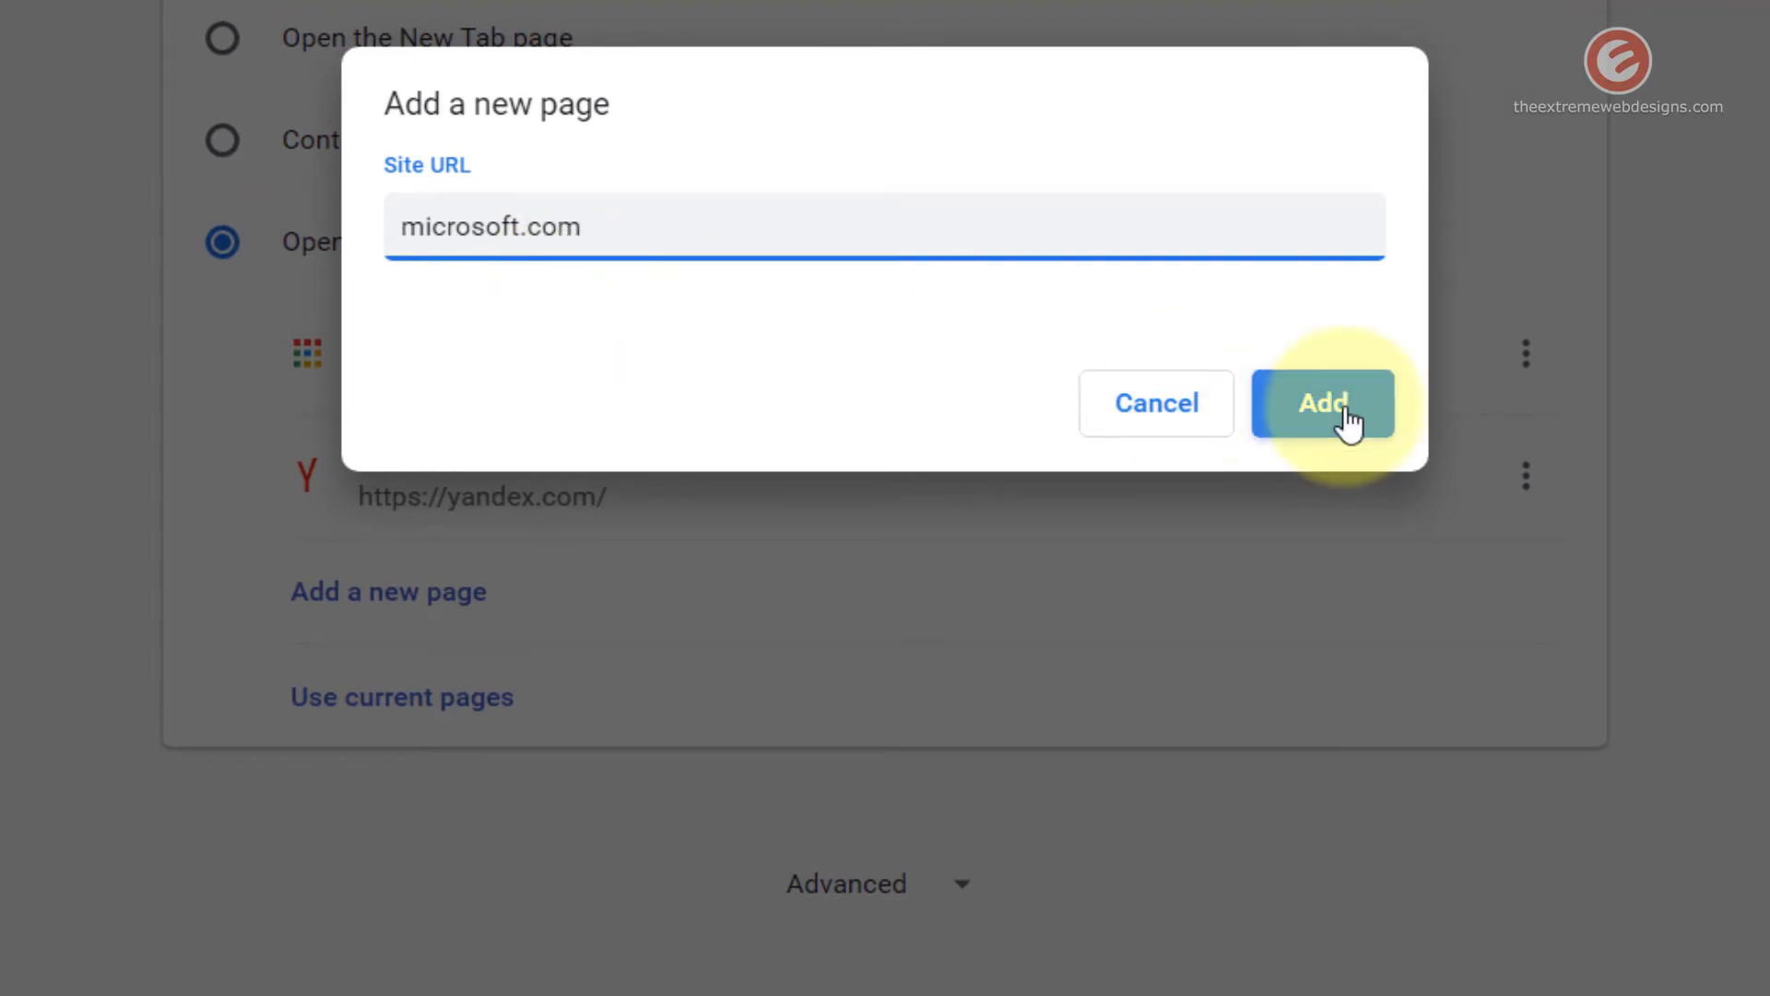
left_click(1322, 403)
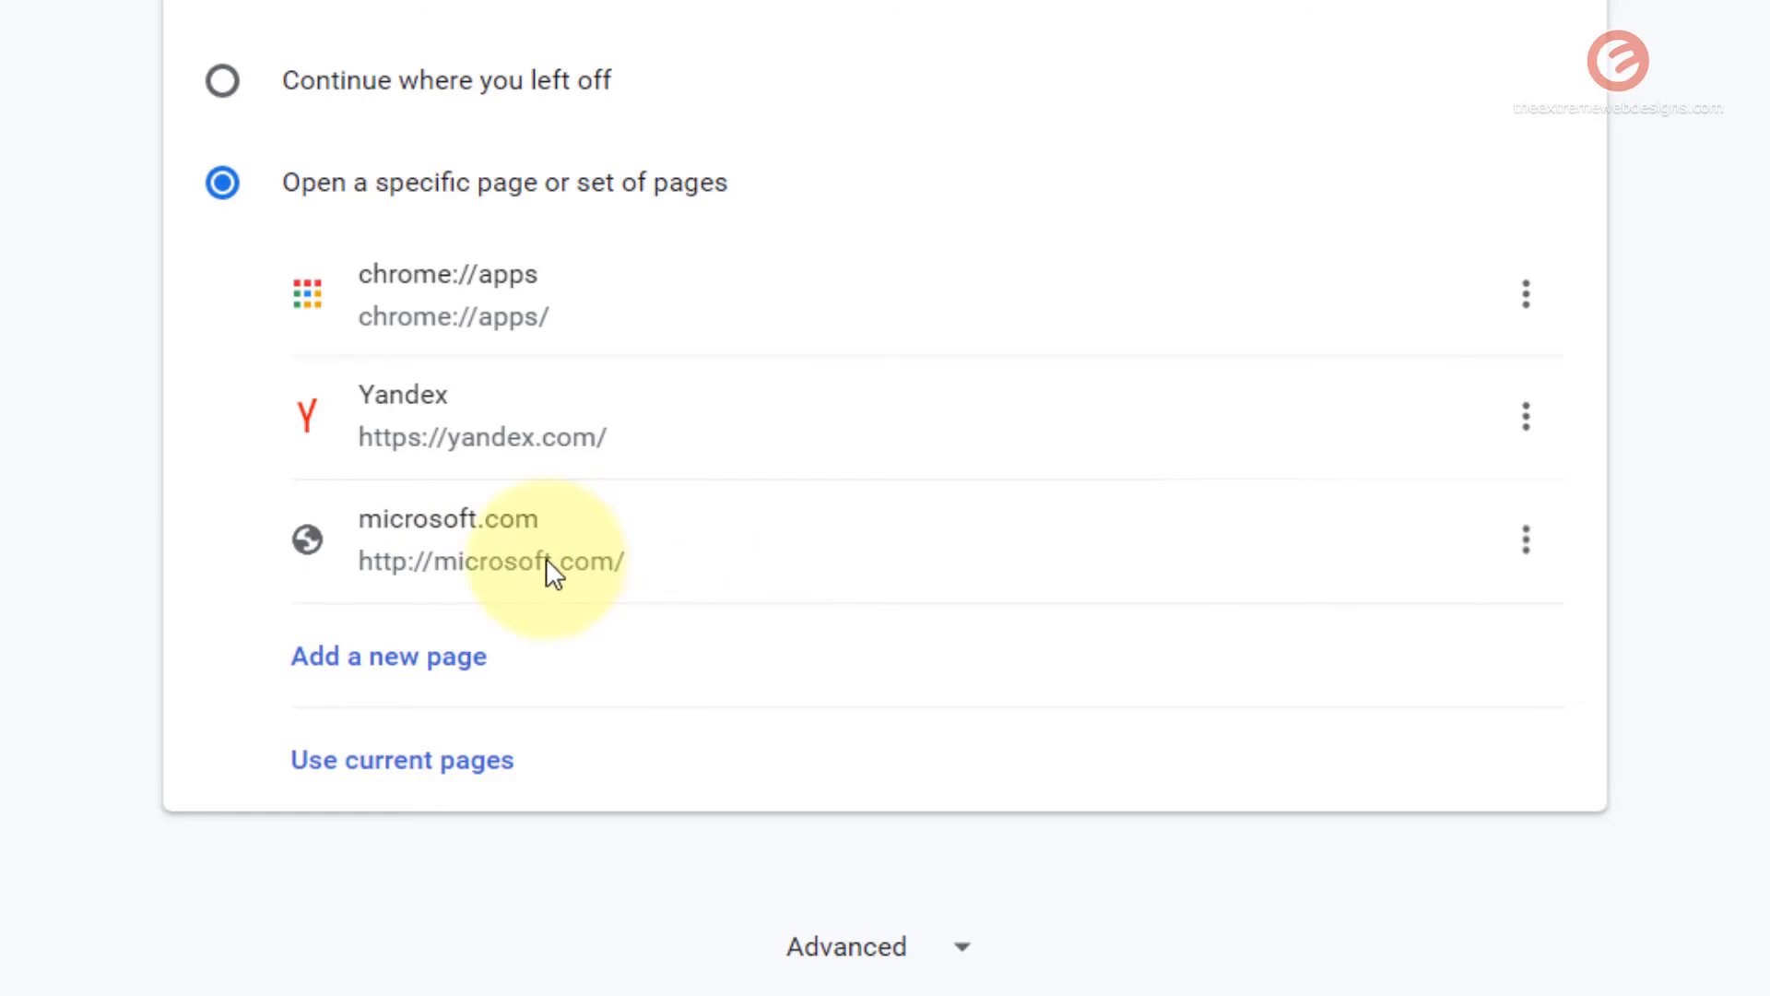
mouse_move(620, 552)
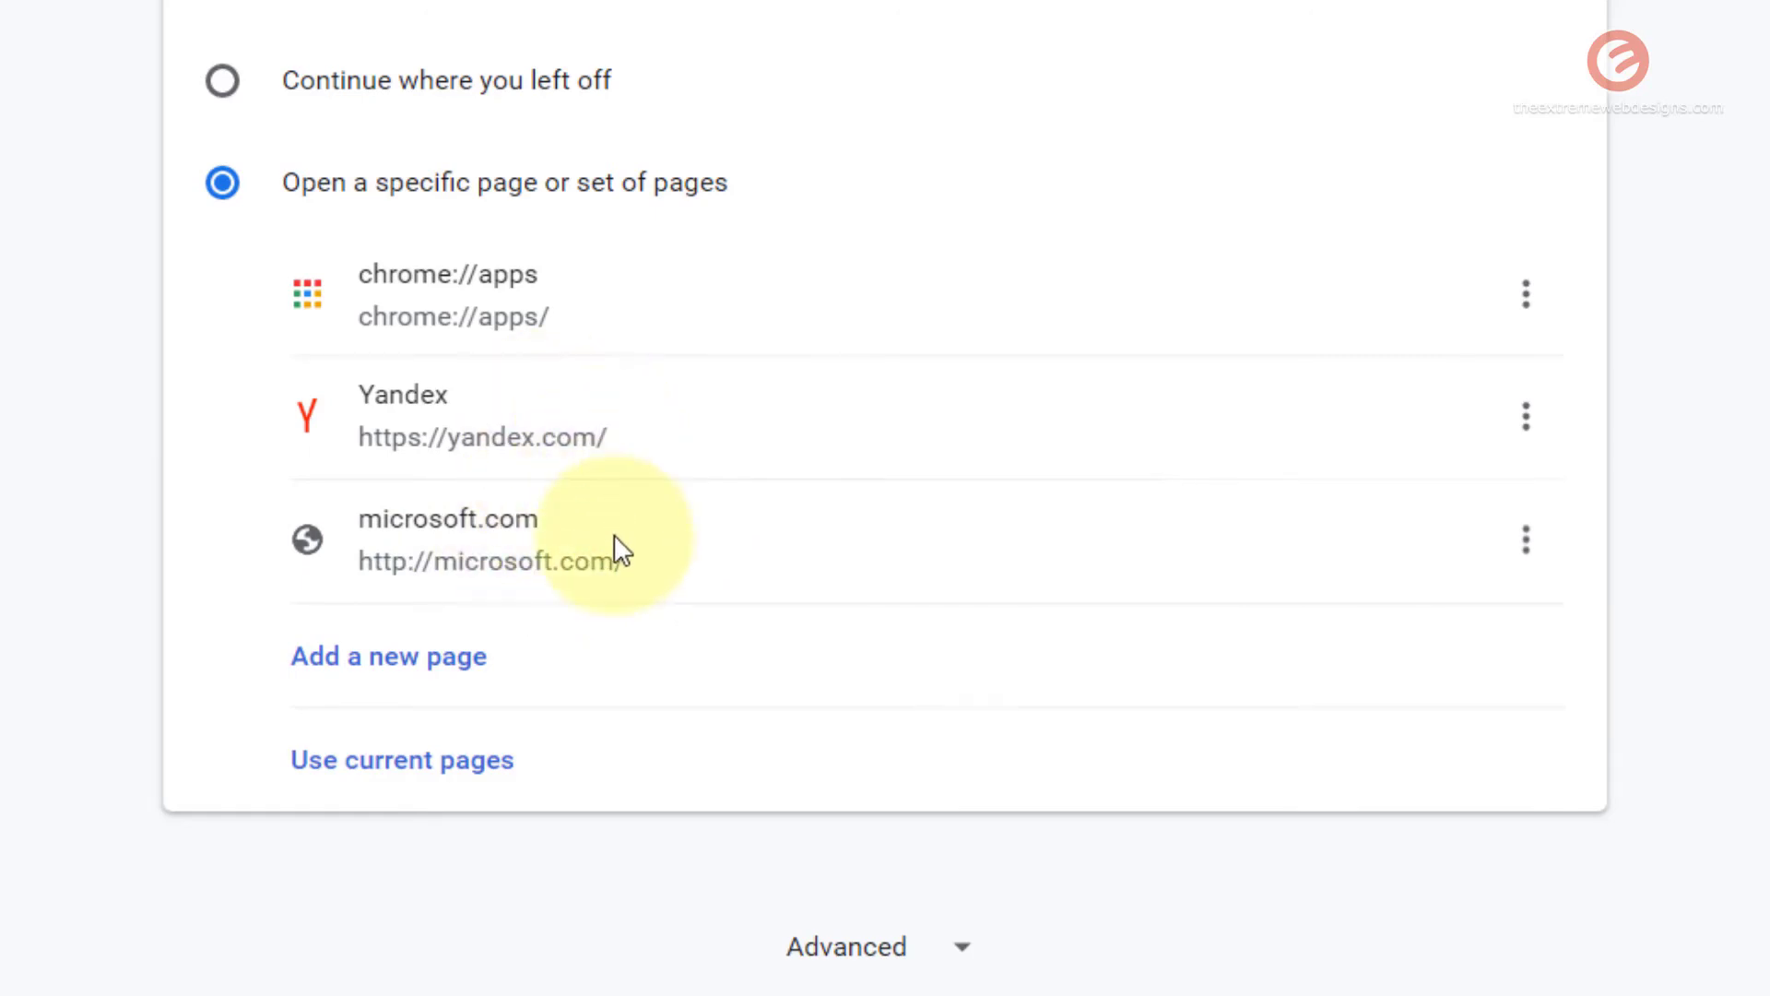
mouse_move(619, 578)
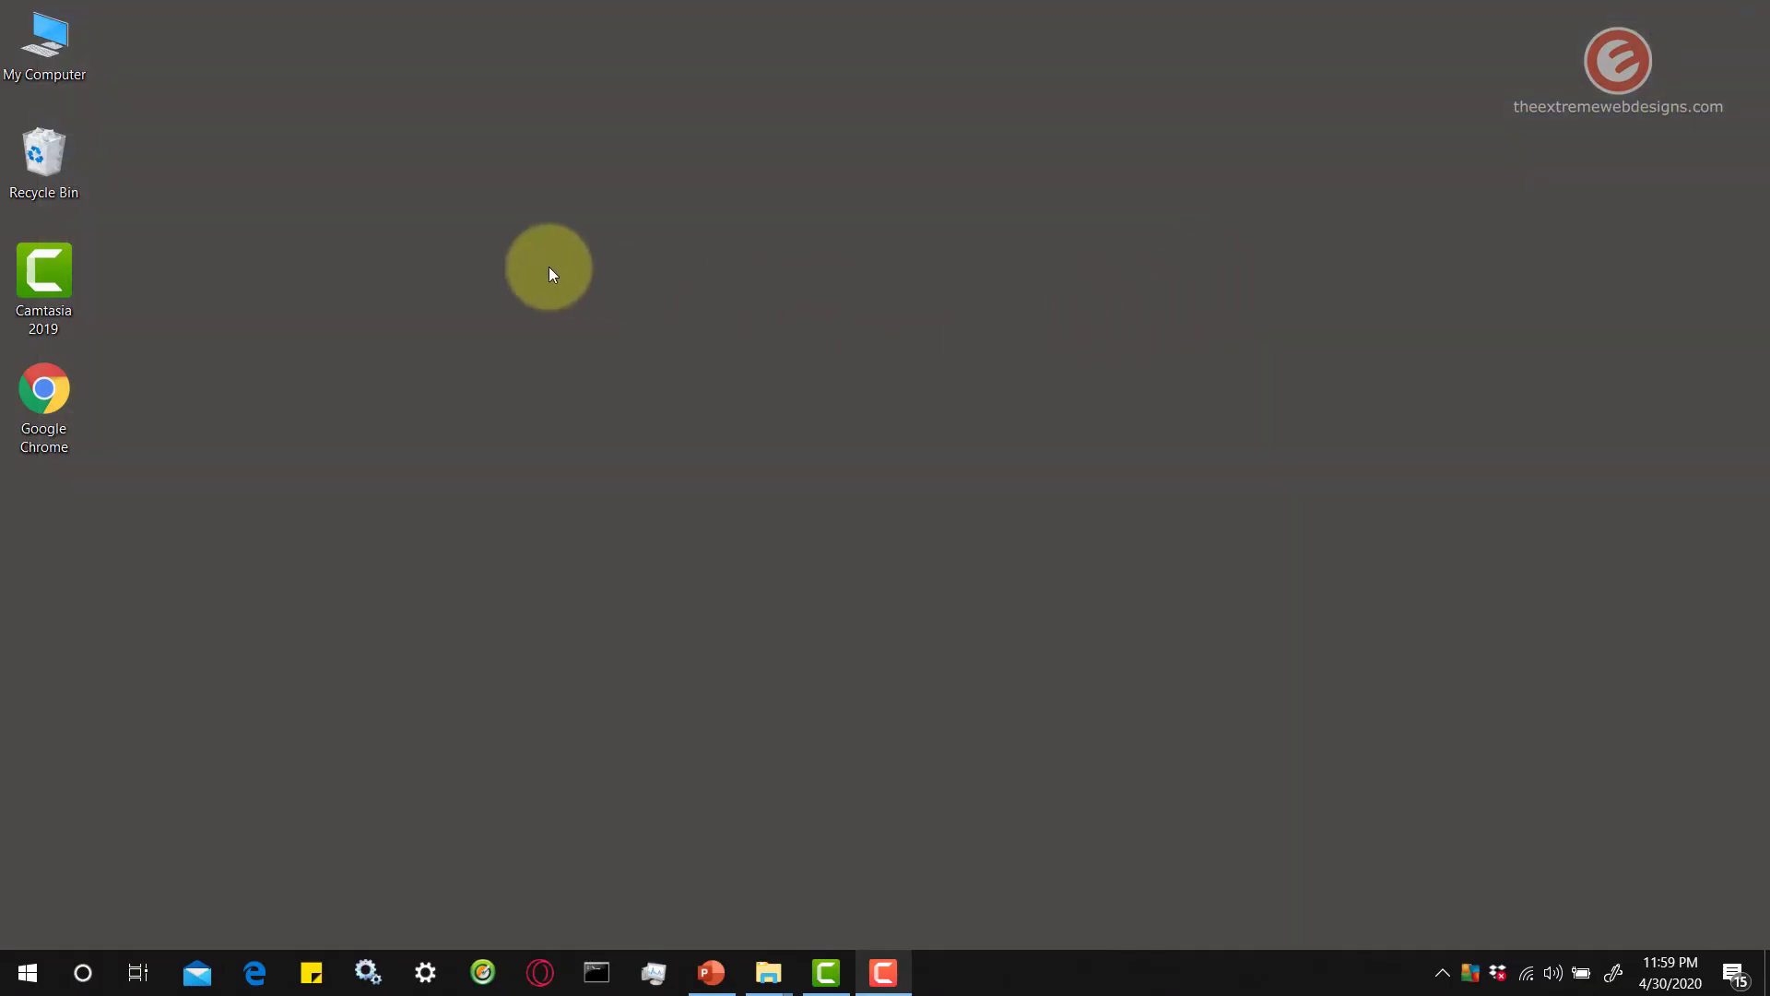
mouse_move(196, 450)
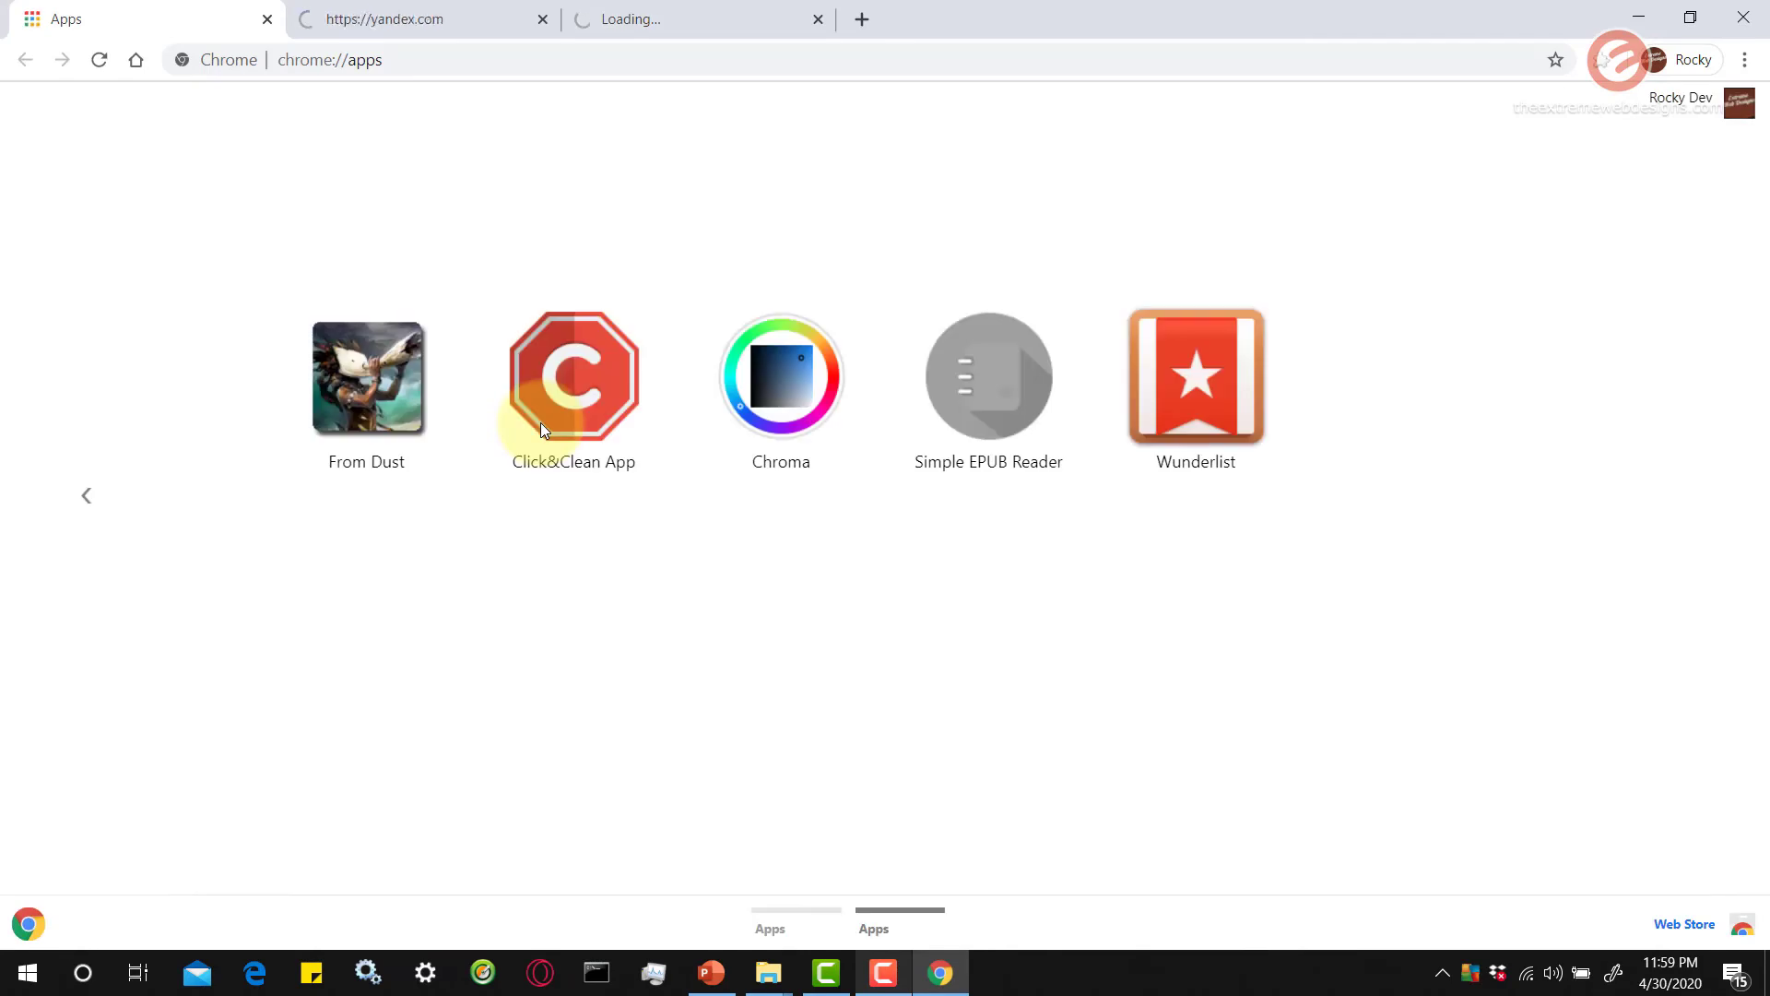
Check the Yandex and Microsoft tabs that opened at startup.
left_click(418, 18)
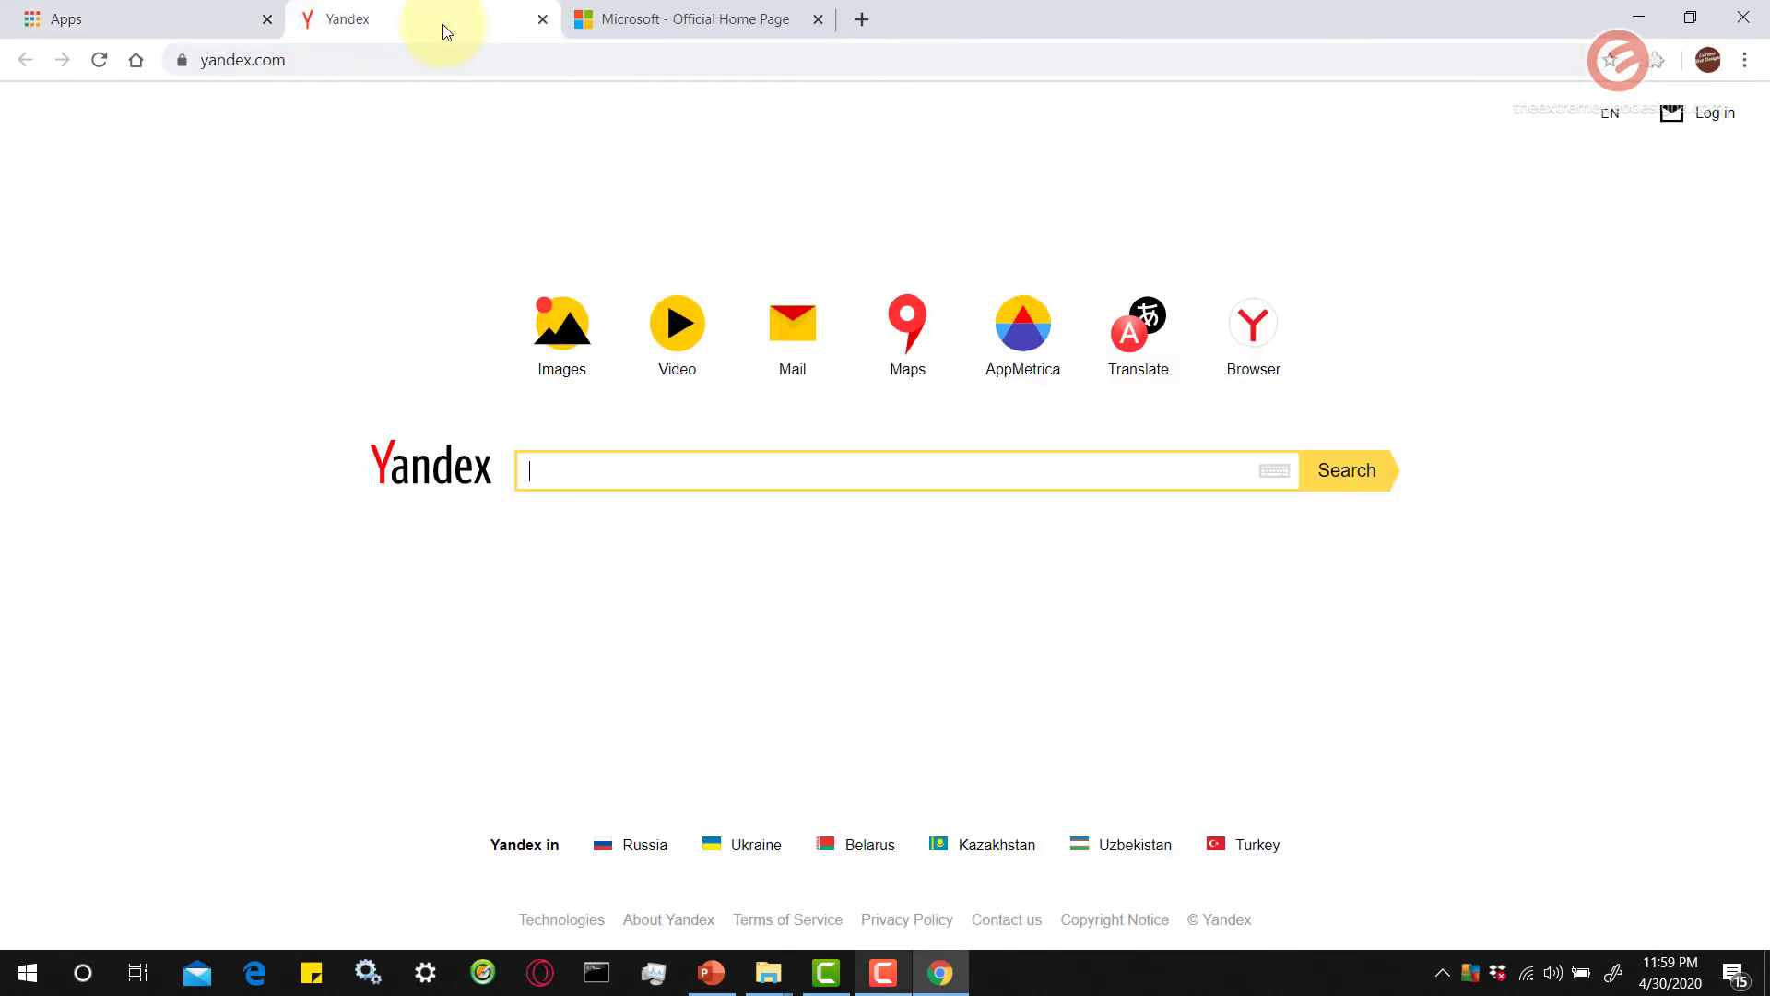
mouse_move(587, 19)
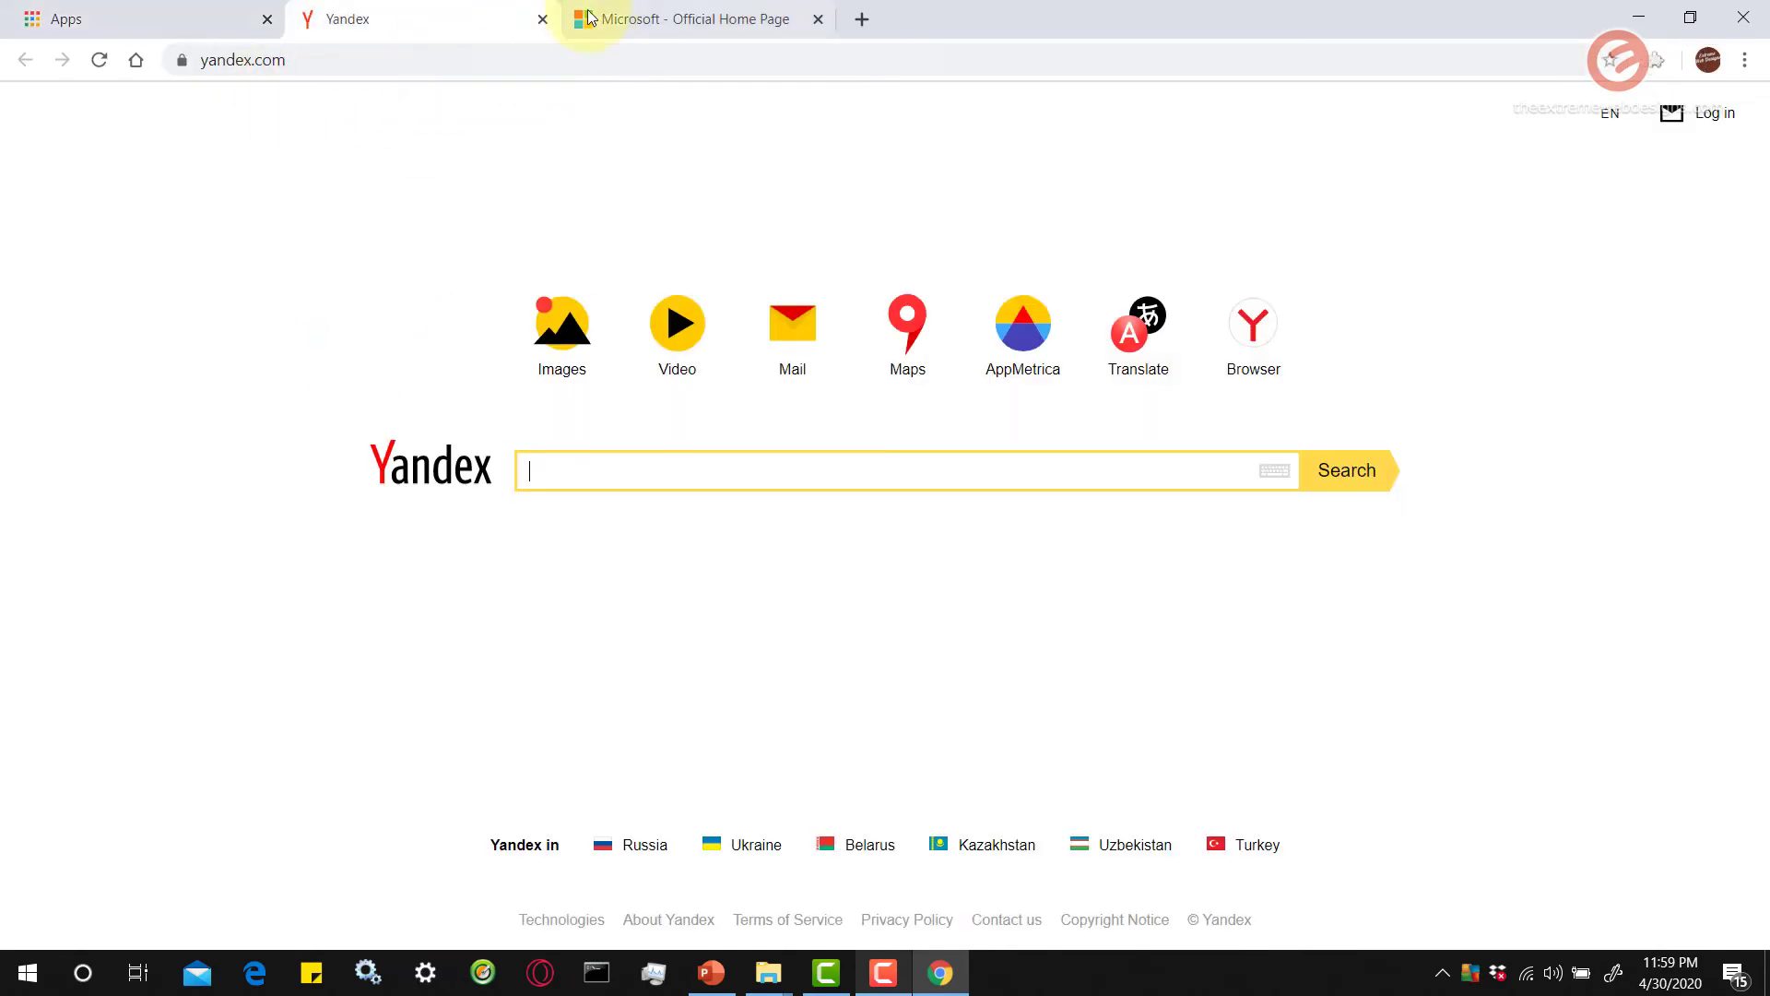
left_click(687, 19)
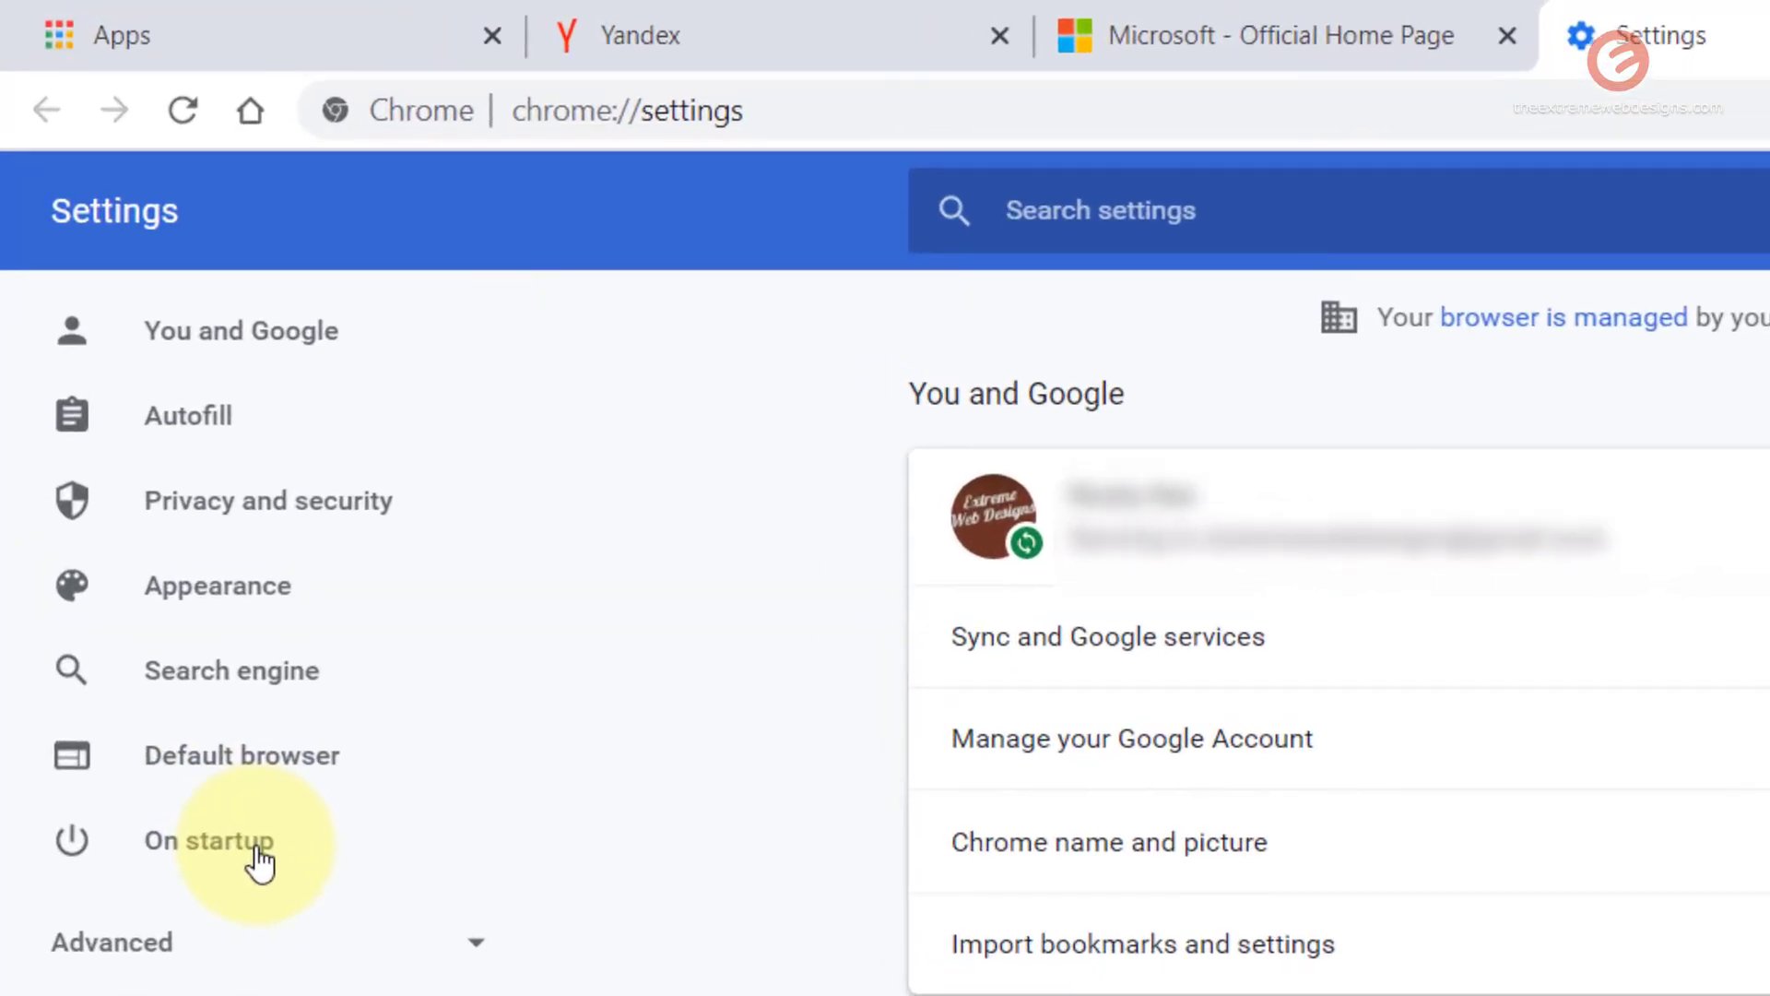
Show the On startup section listing the Apps, Yandex and Microsoft pages.
left_click(208, 841)
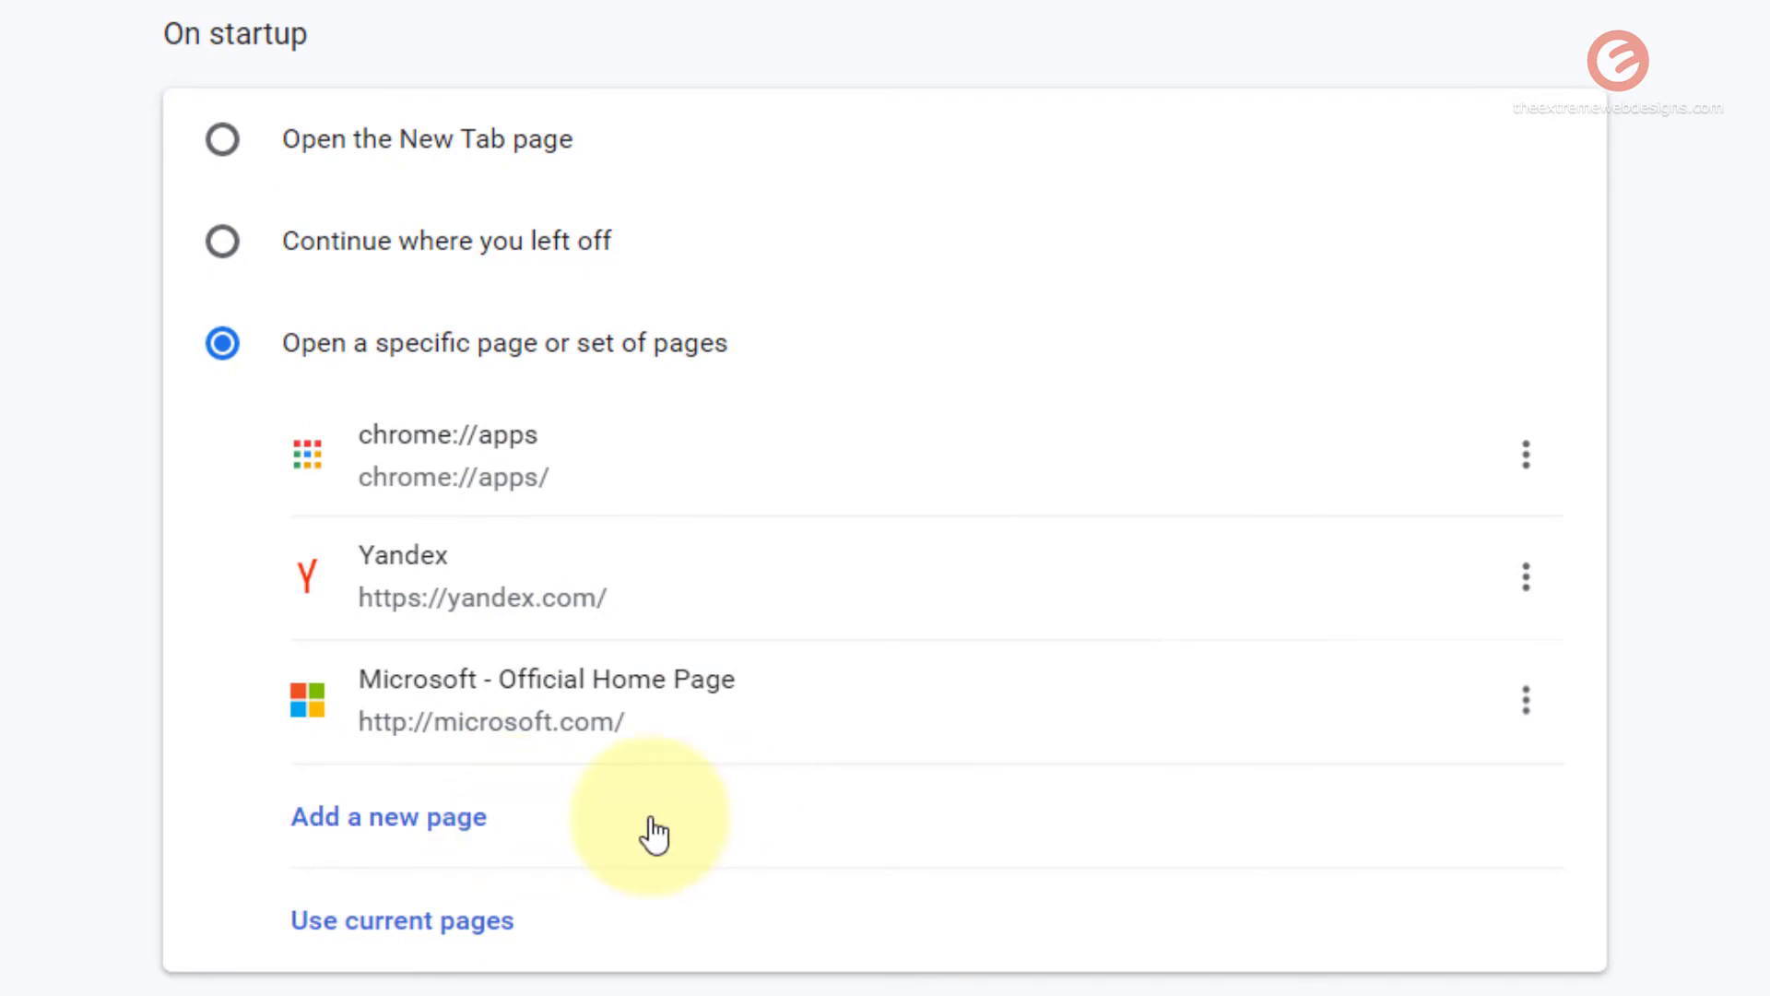
mouse_move(424, 837)
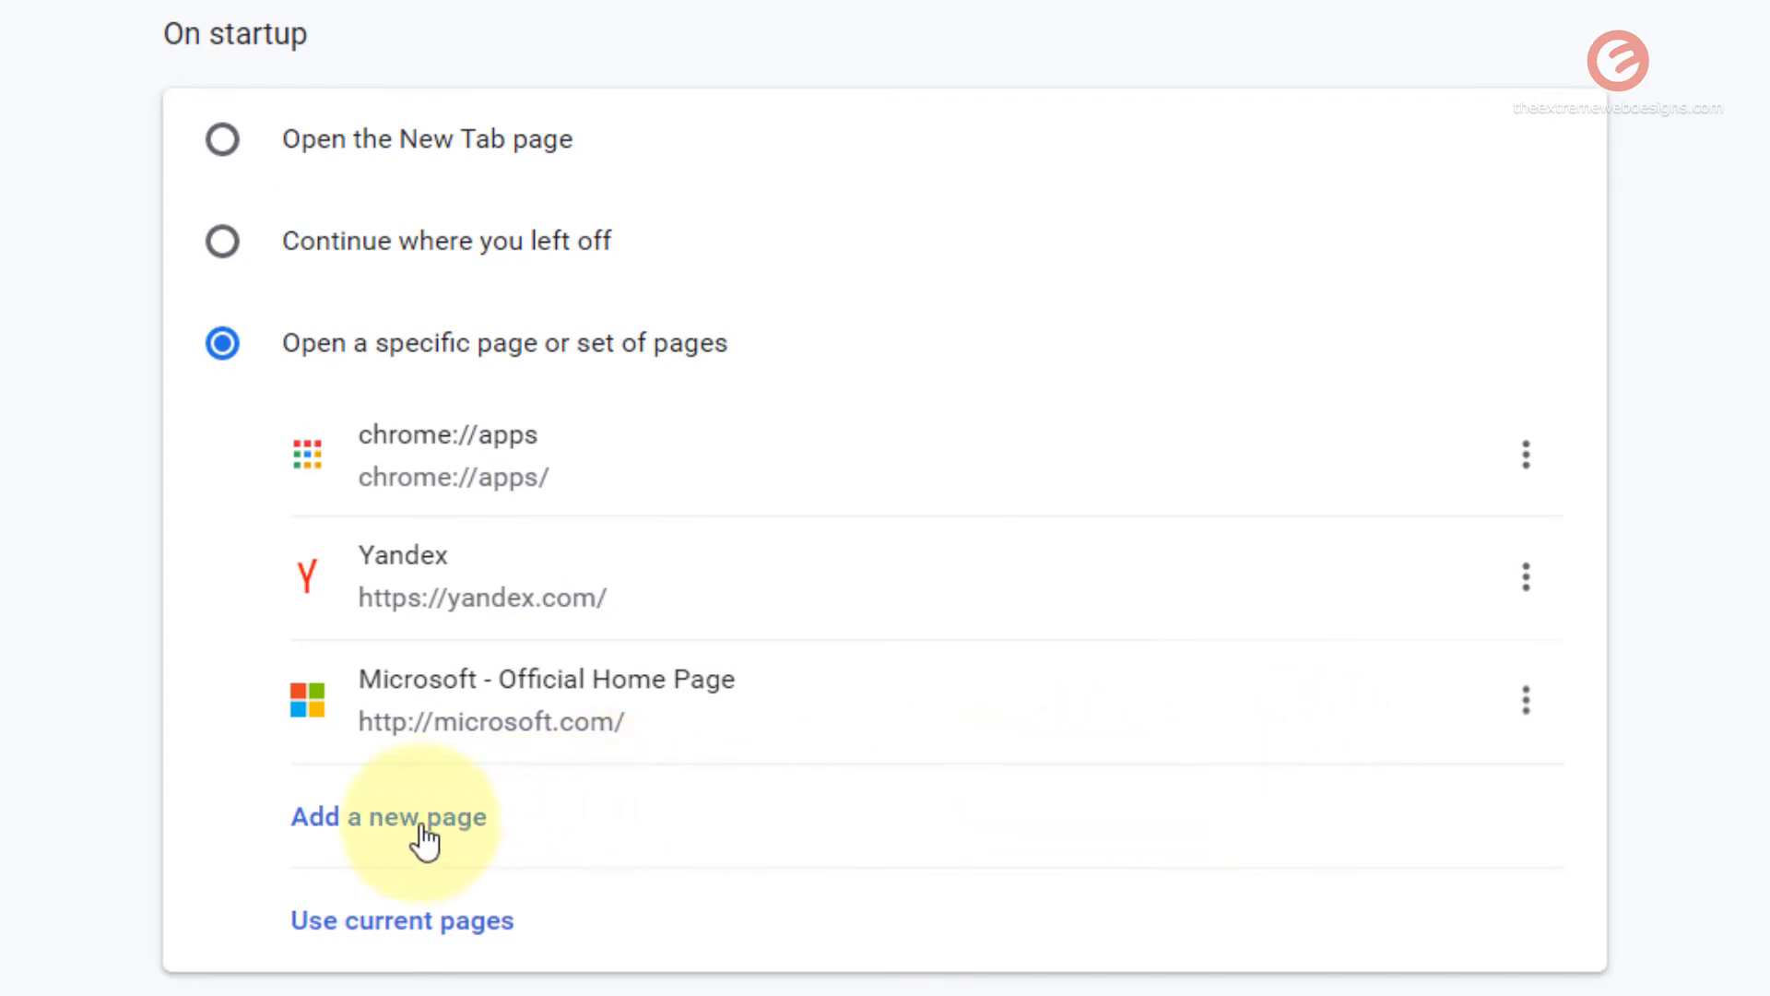